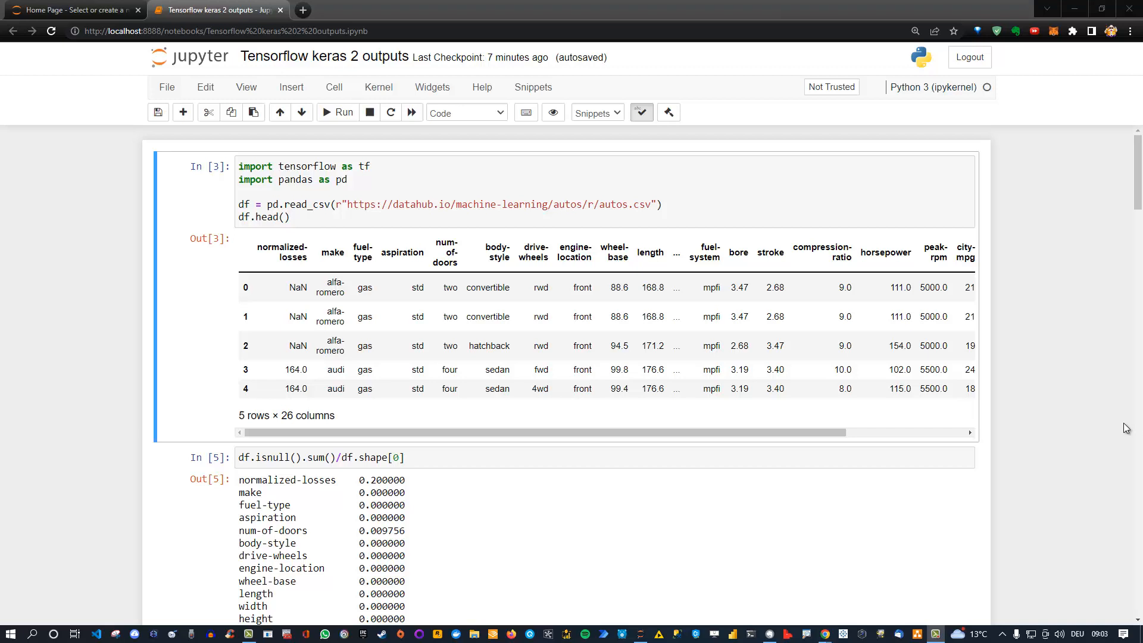
pyautogui.moveTo(880, 345)
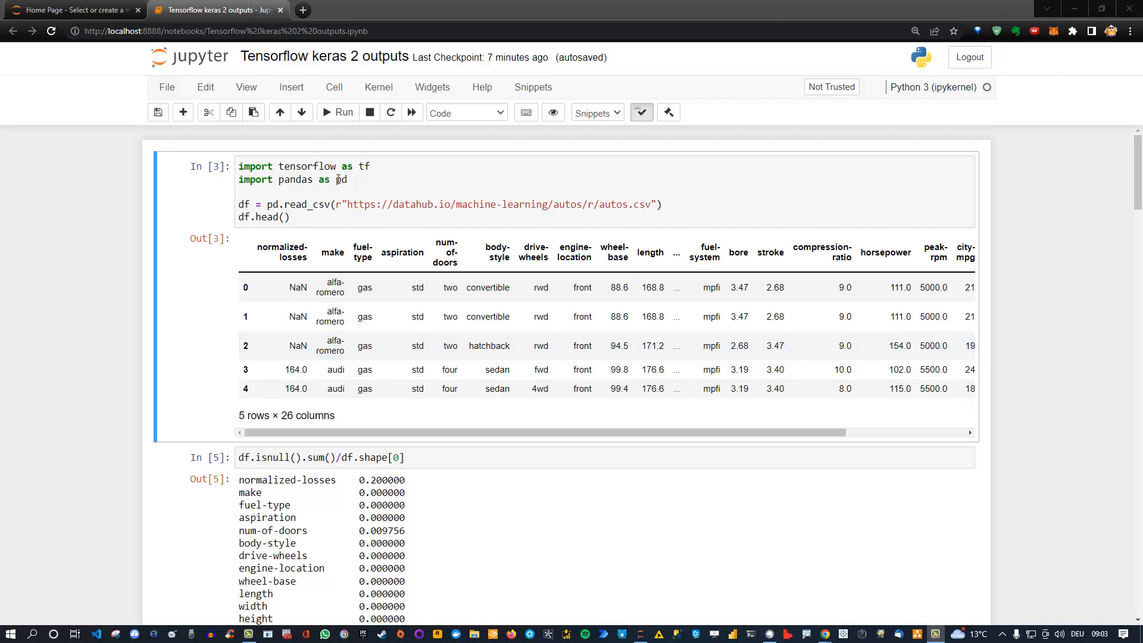
pyautogui.moveTo(399, 186)
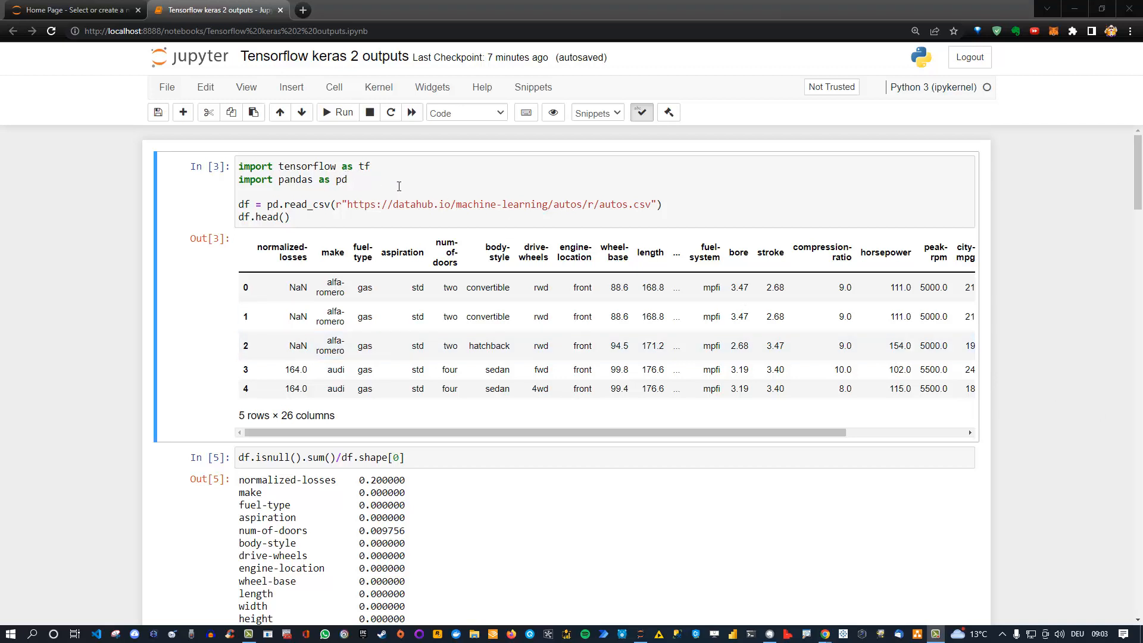
pyautogui.moveTo(549, 204)
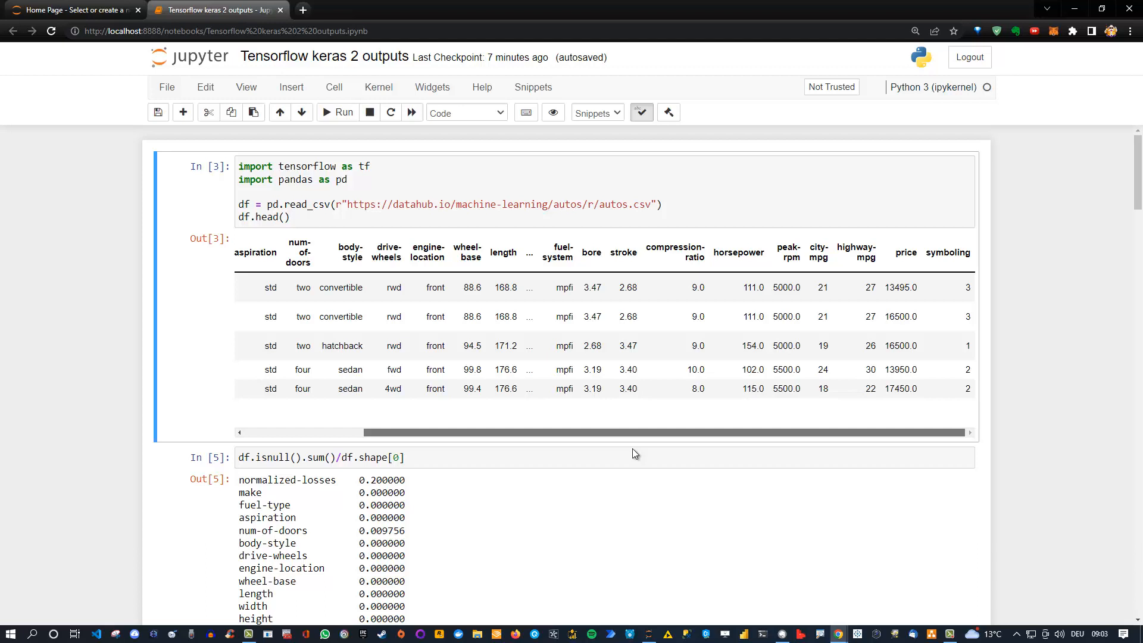
pyautogui.moveTo(906, 255)
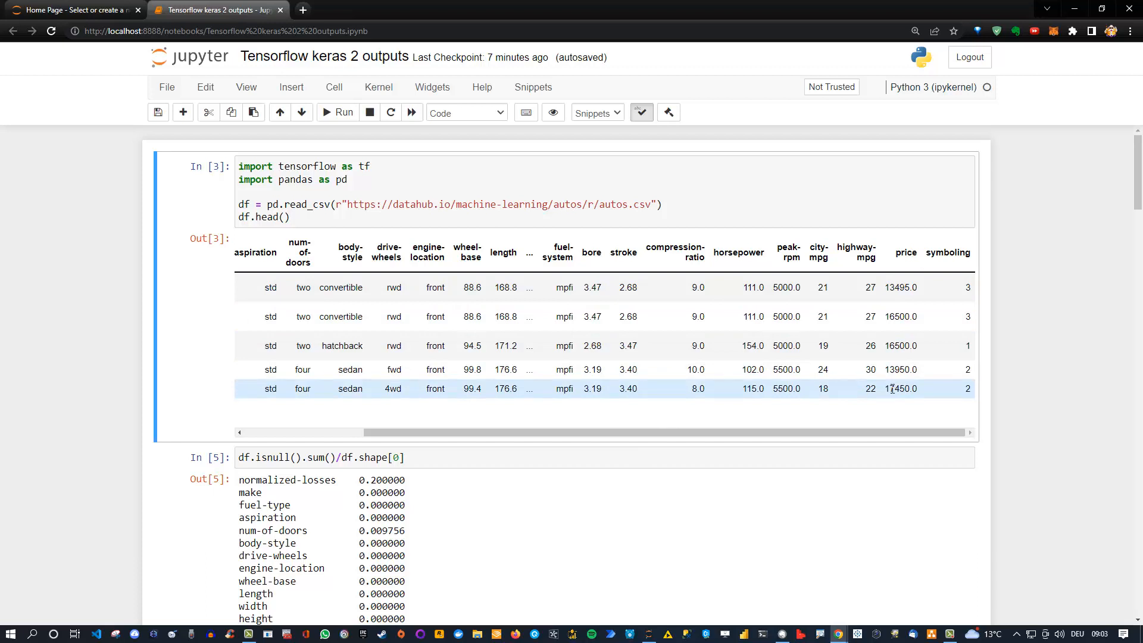
pyautogui.moveTo(896, 317)
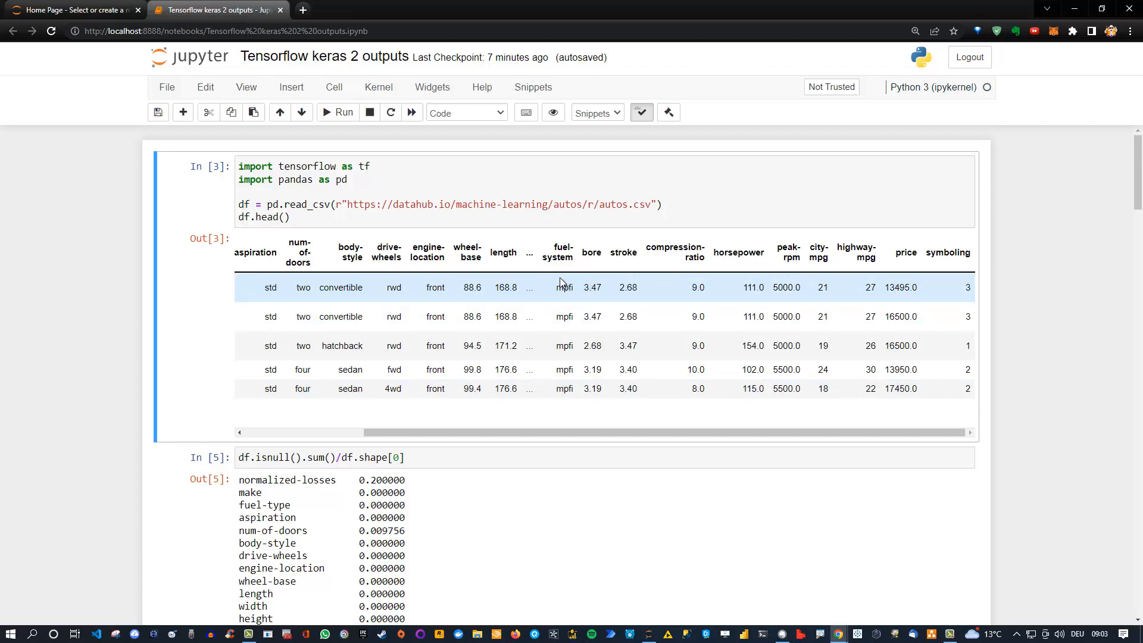
pyautogui.moveTo(361, 275)
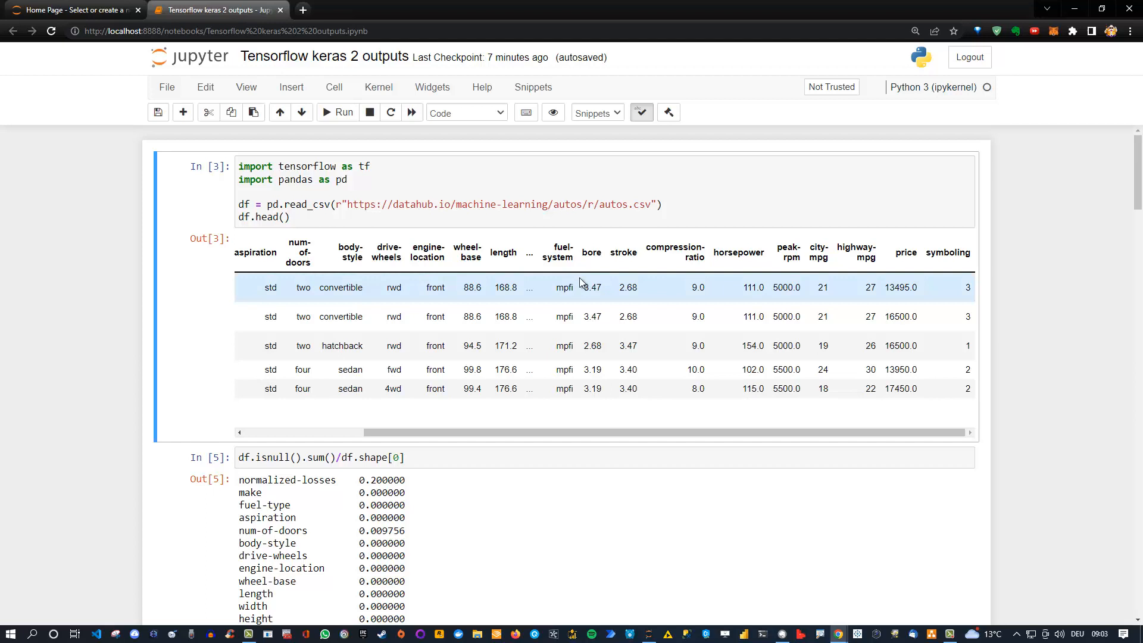
pyautogui.moveTo(893, 303)
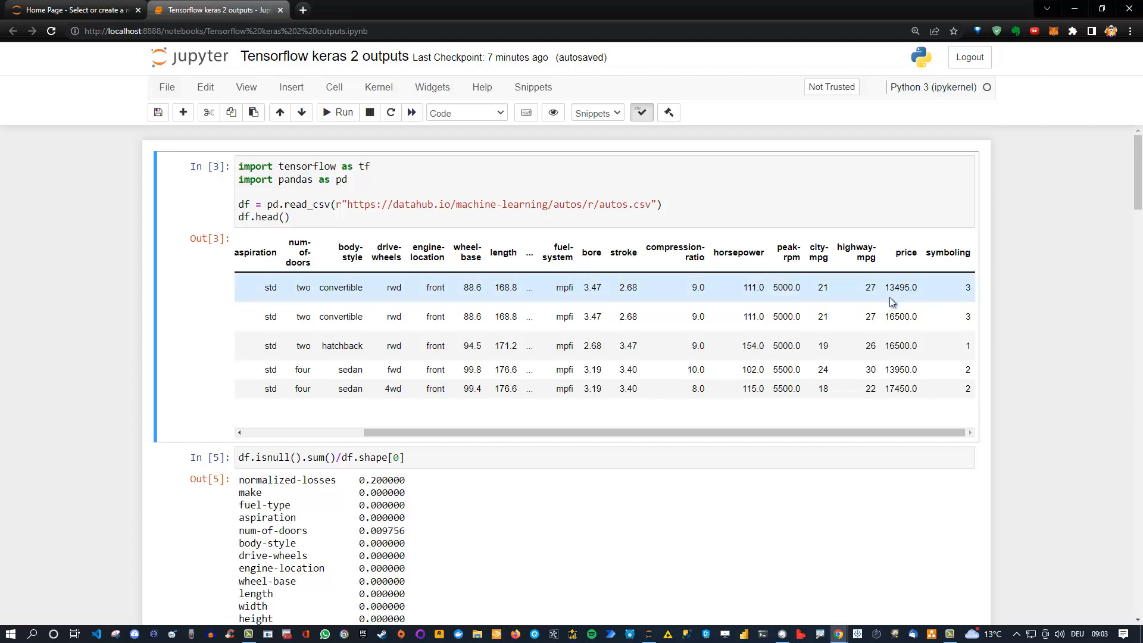
pyautogui.moveTo(839, 266)
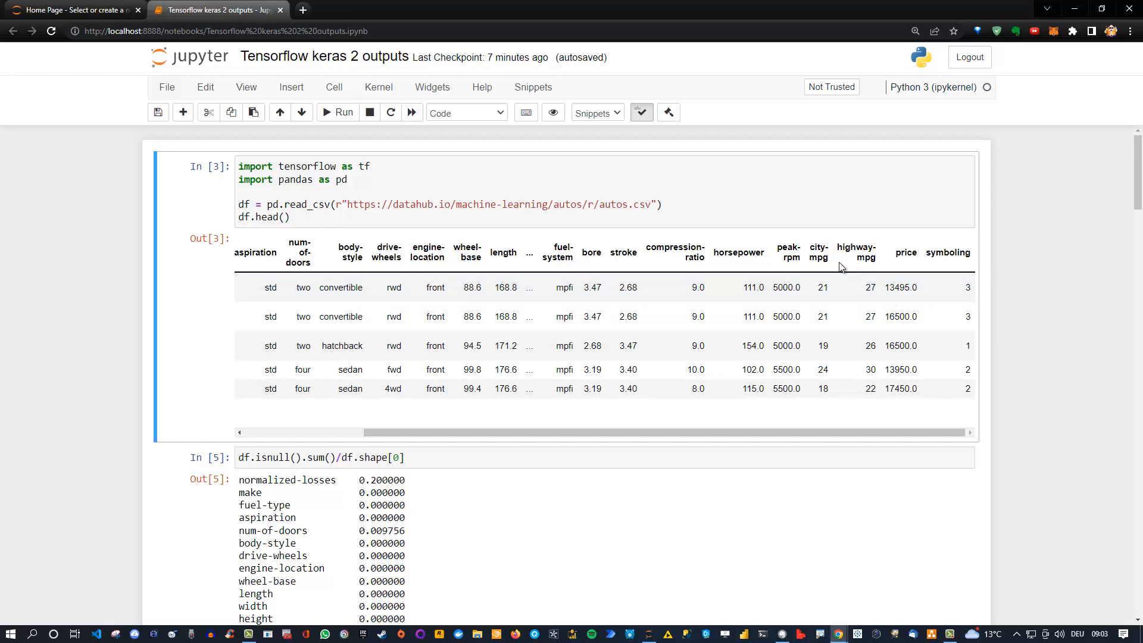
pyautogui.moveTo(484, 230)
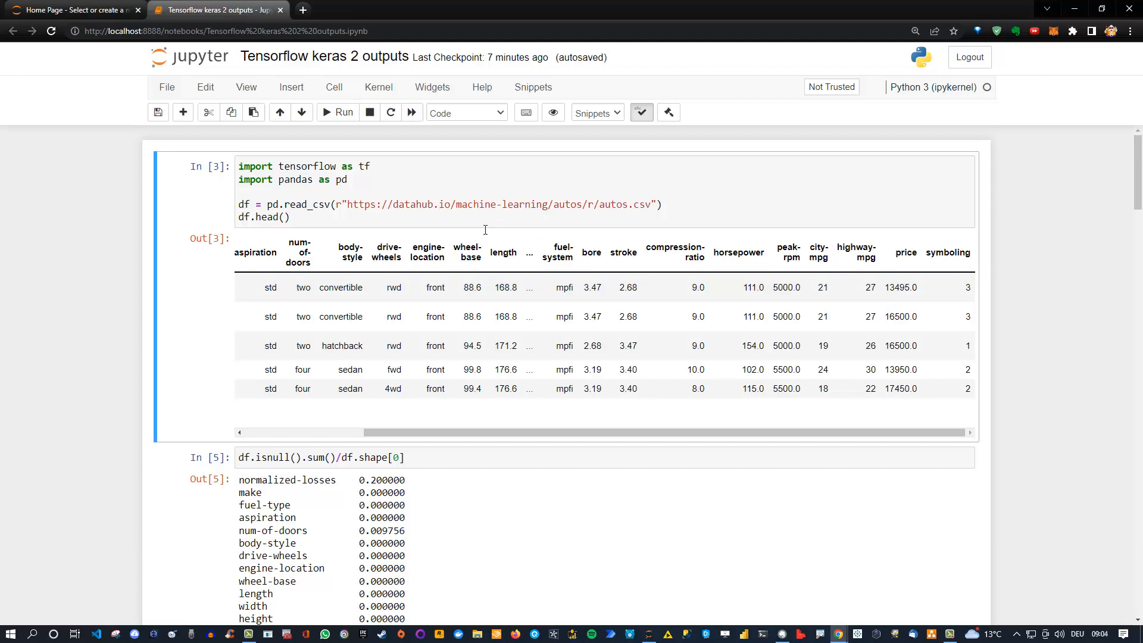
pyautogui.moveTo(663, 409)
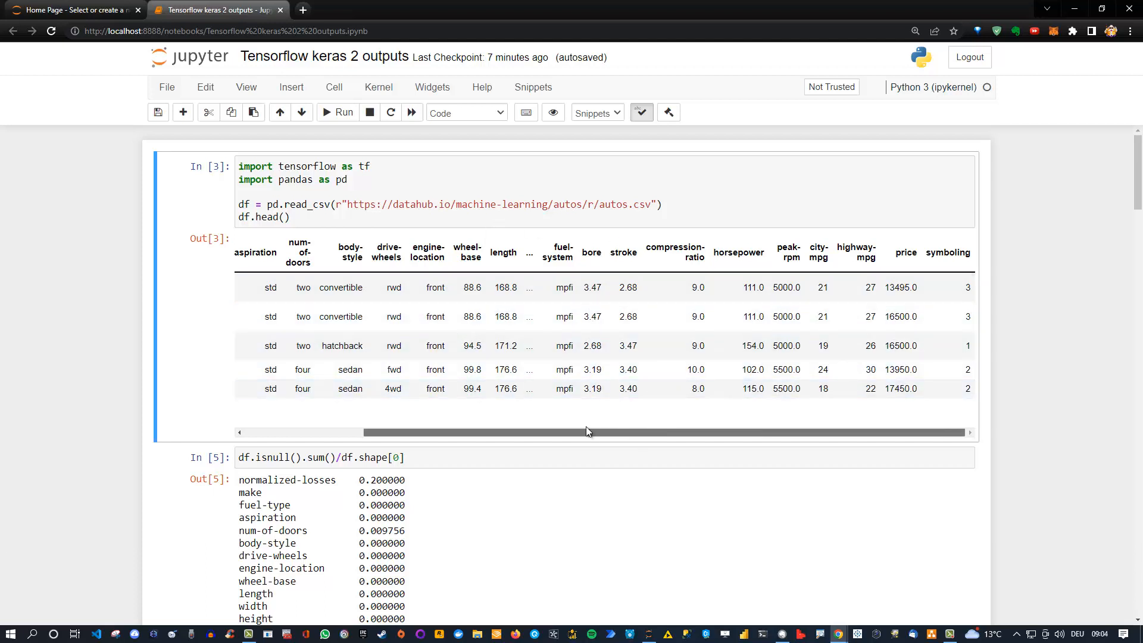
pyautogui.hscroll(-3)
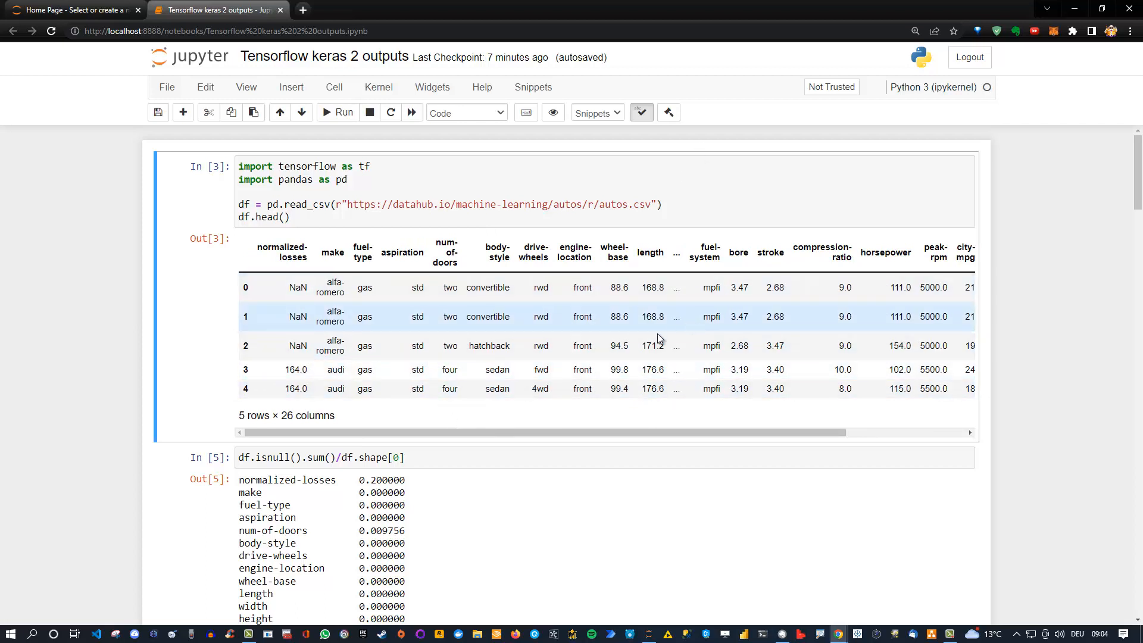
pyautogui.scroll(-3)
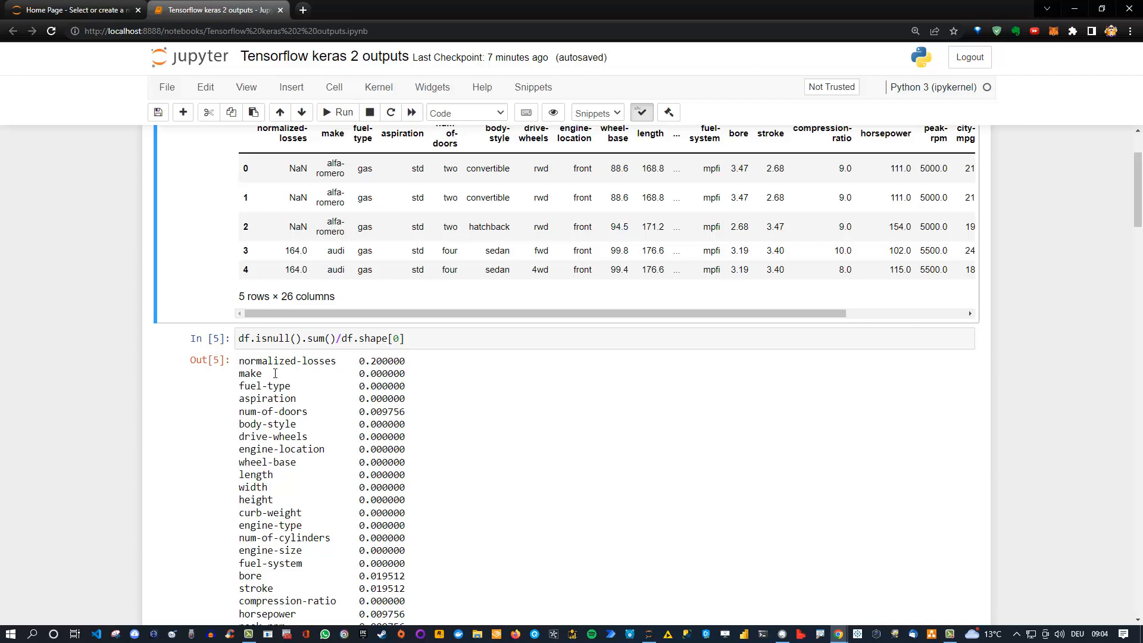
pyautogui.scroll(-3)
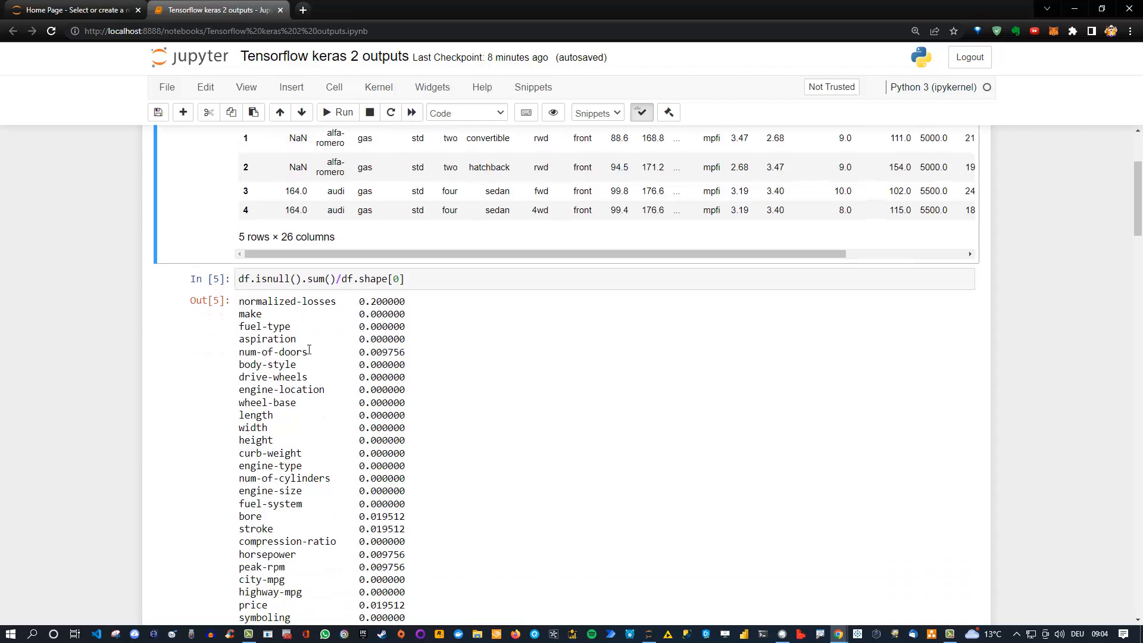
pyautogui.scroll(-3)
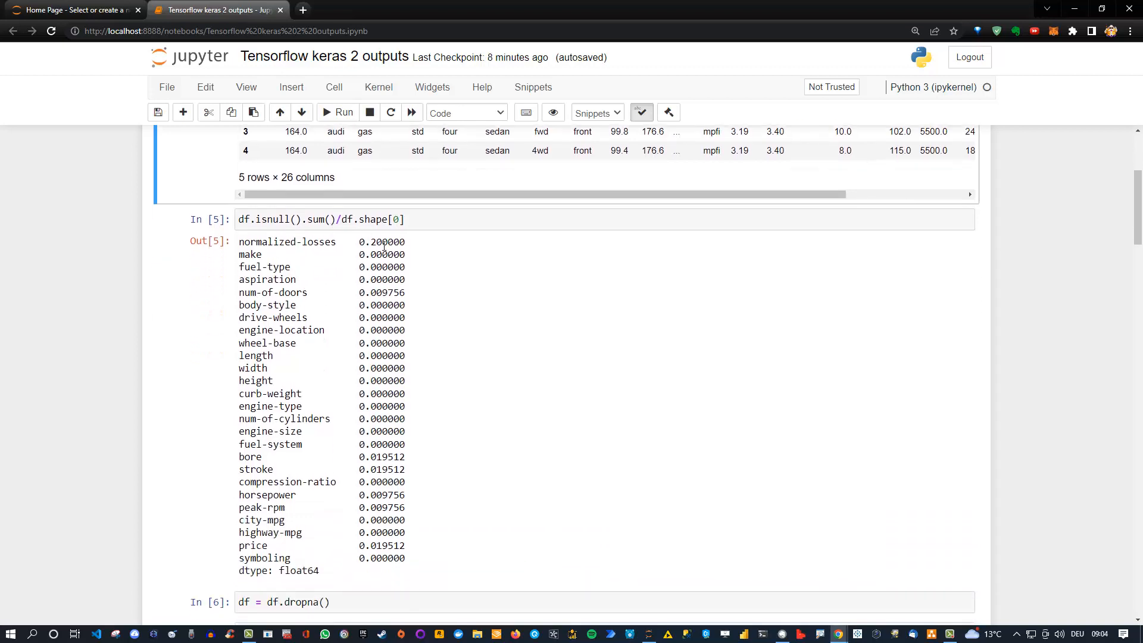
pyautogui.scroll(-3)
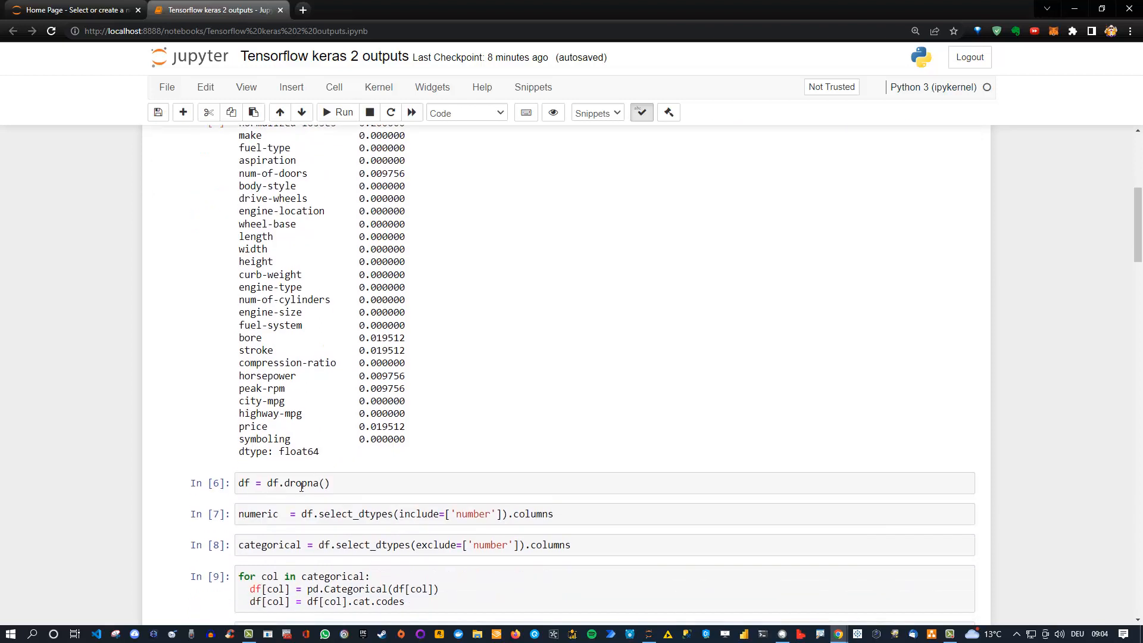
pyautogui.moveTo(363, 291)
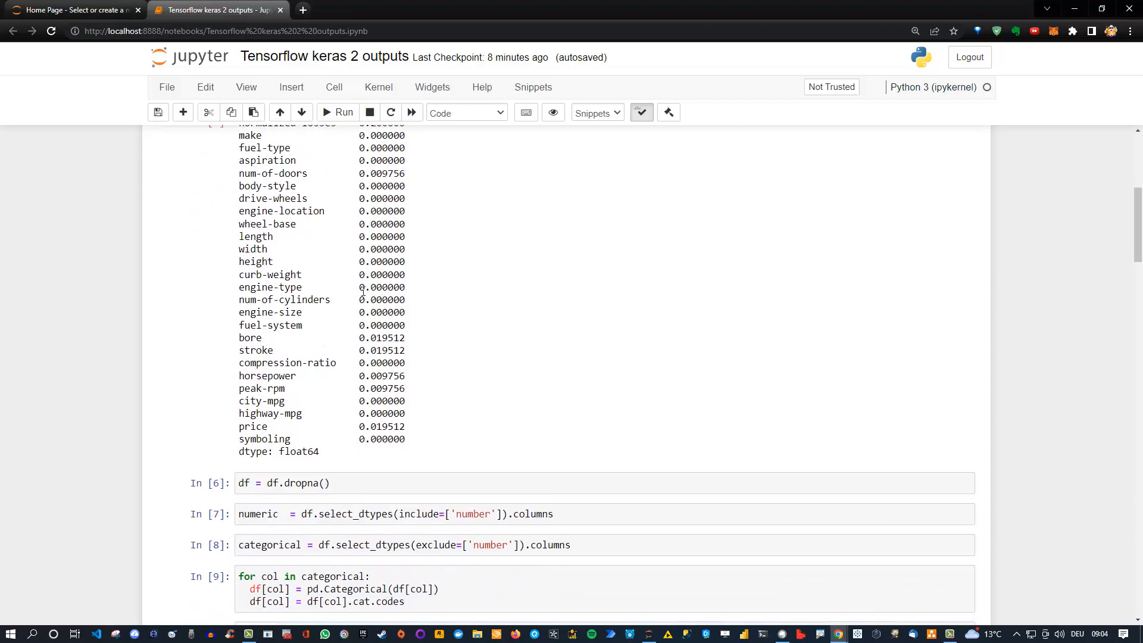
pyautogui.moveTo(326, 473)
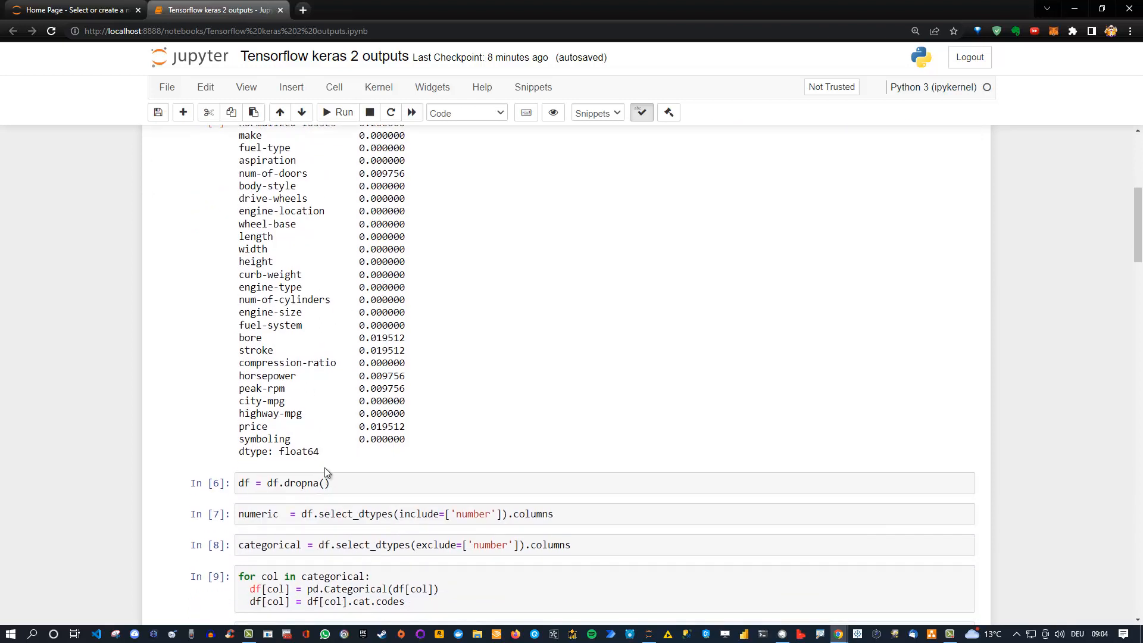
pyautogui.moveTo(330, 477)
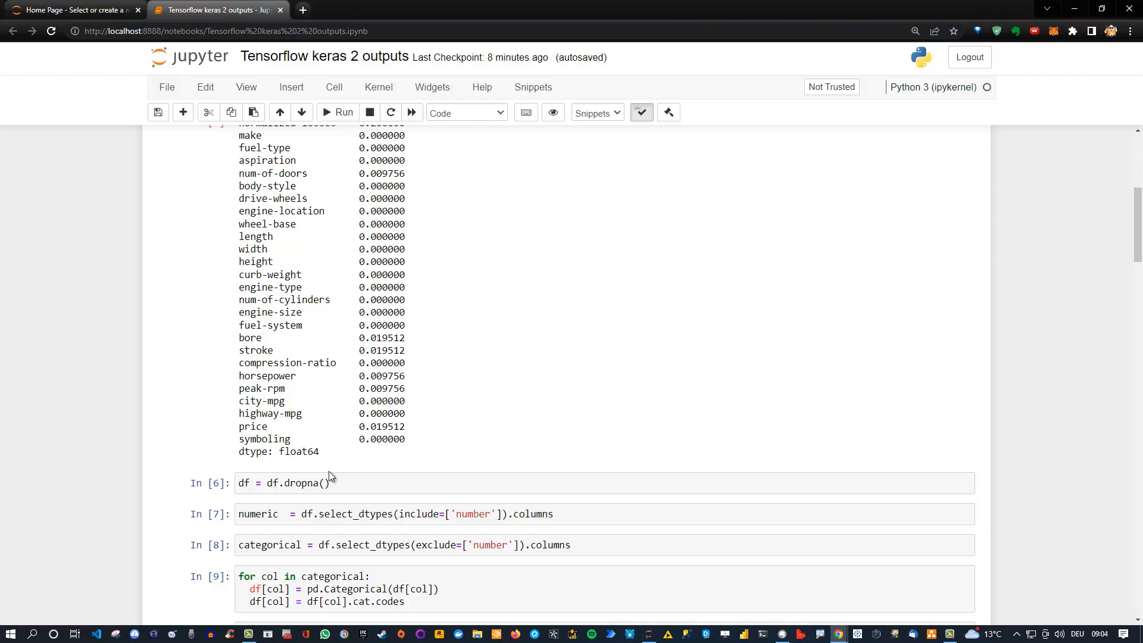
pyautogui.moveTo(317, 499)
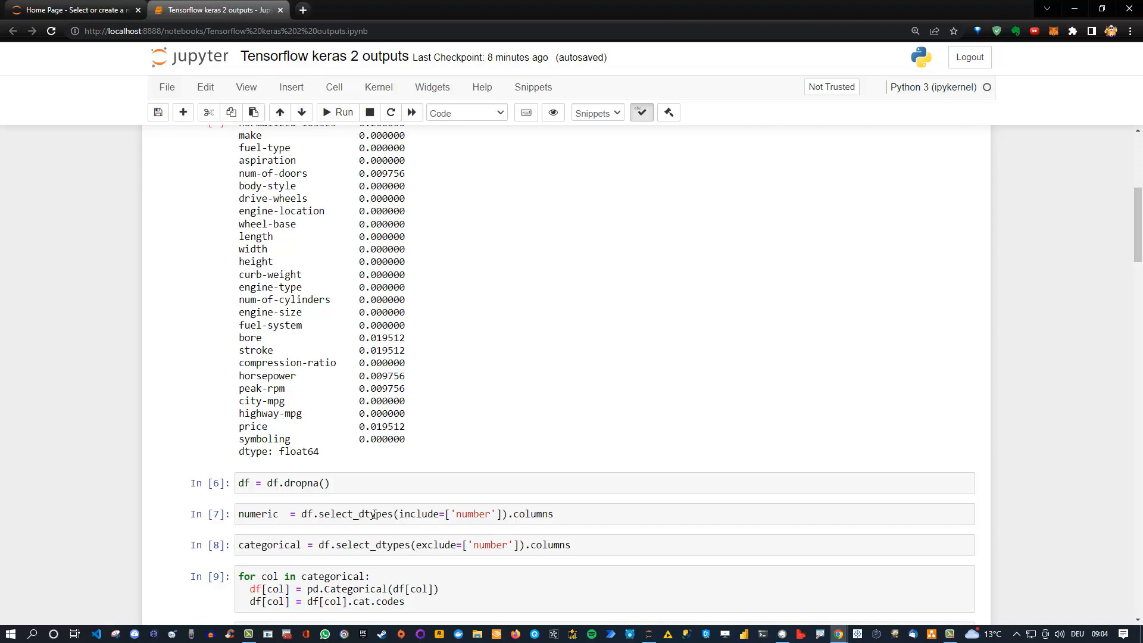
pyautogui.moveTo(453, 543)
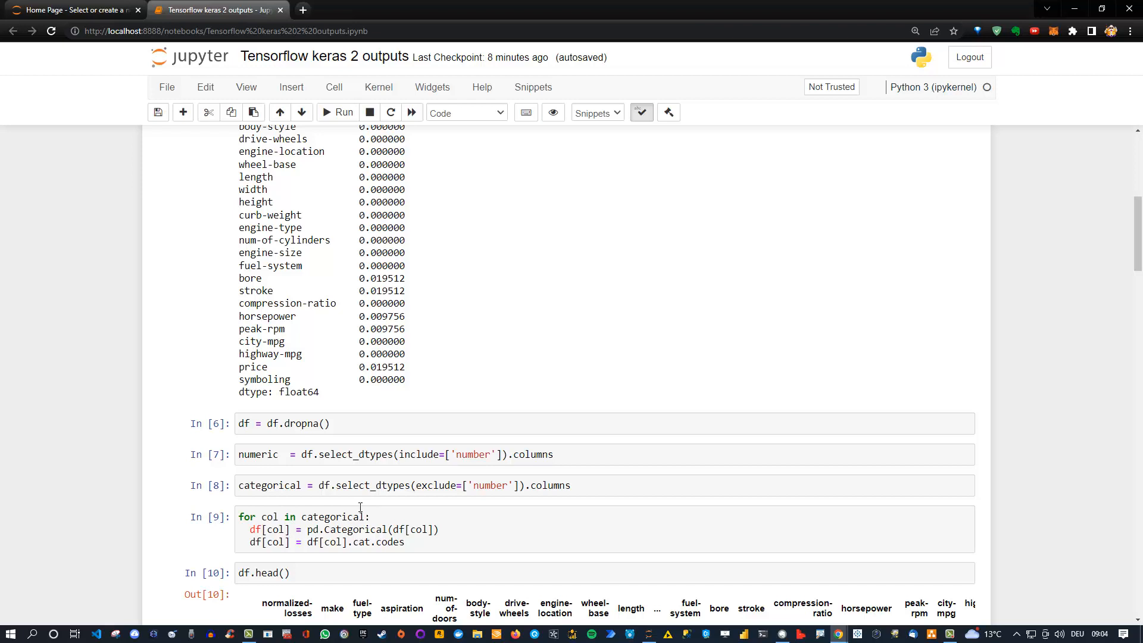
pyautogui.scroll(-3)
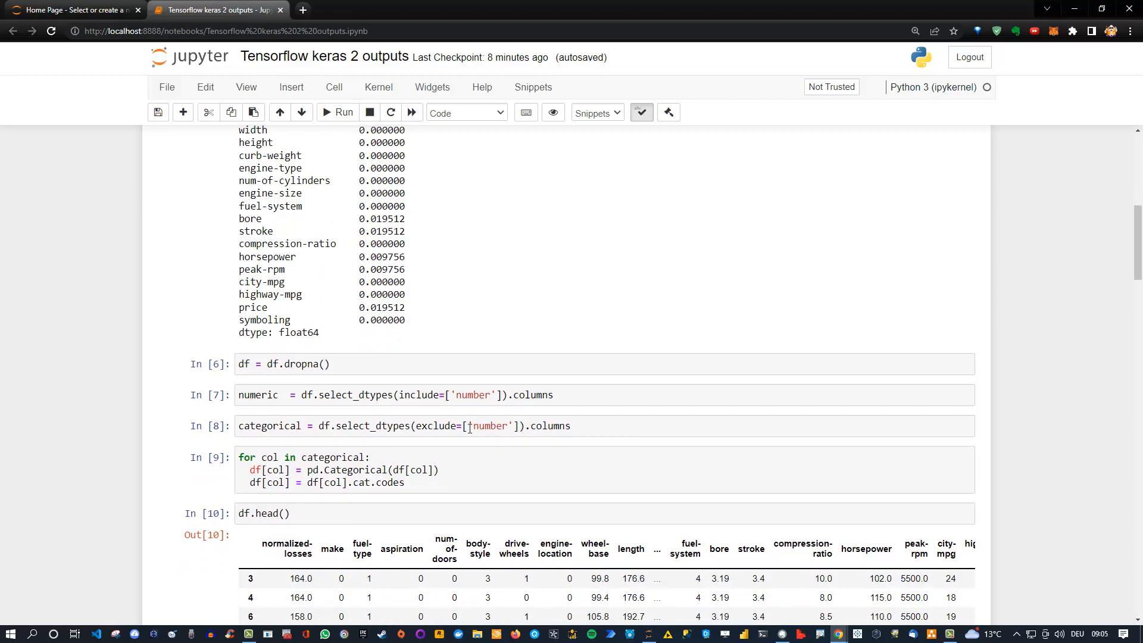
pyautogui.moveTo(485, 543)
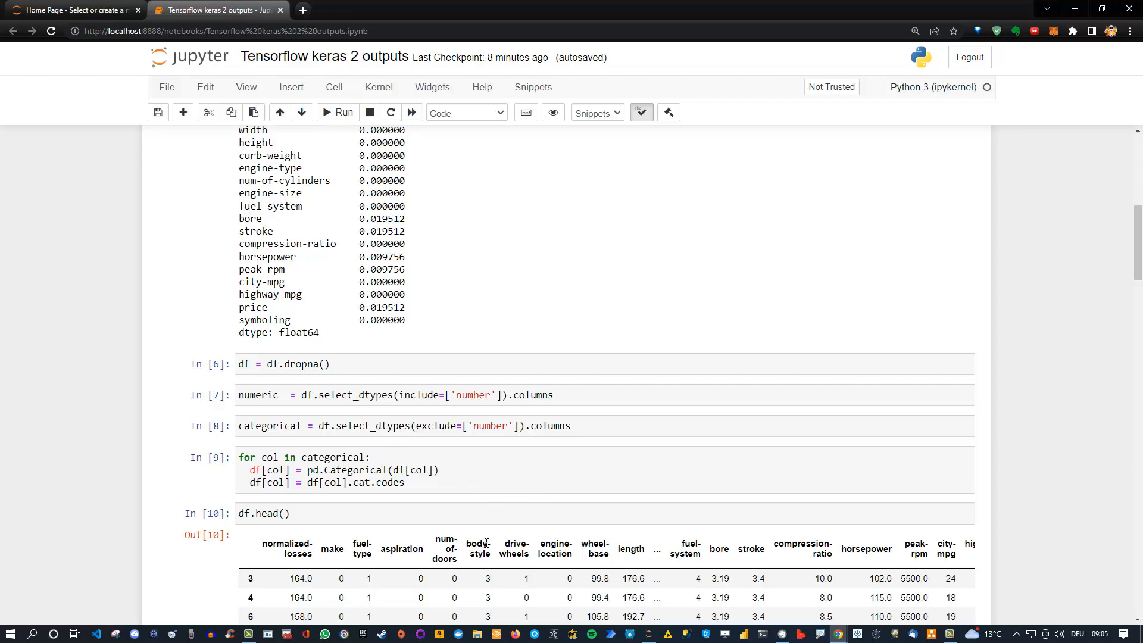
pyautogui.scroll(-3)
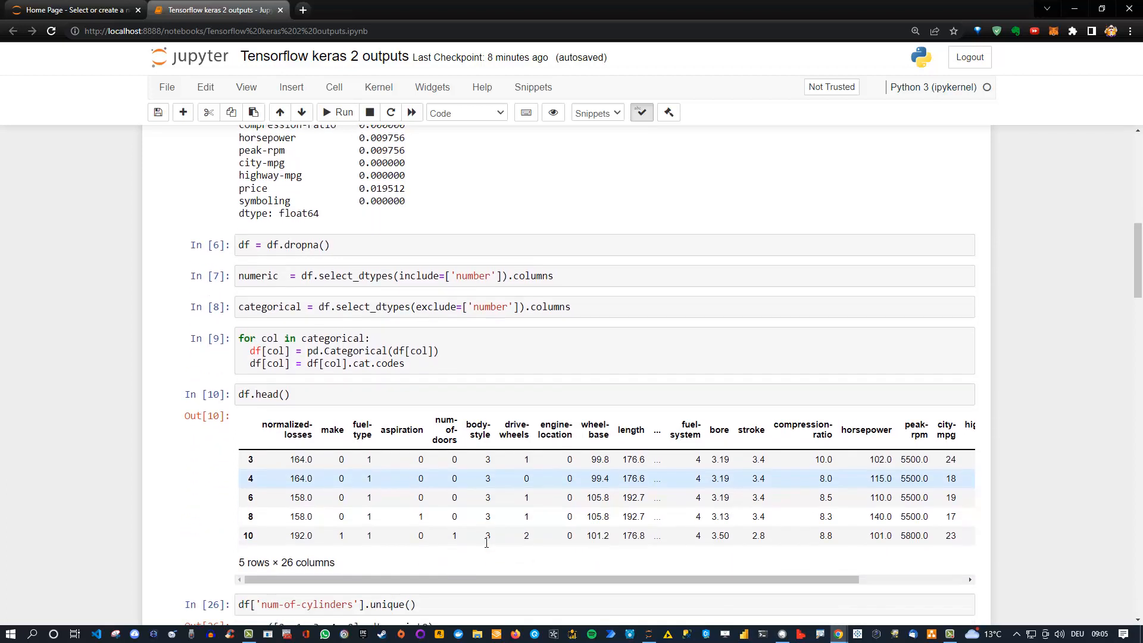
pyautogui.moveTo(449, 372)
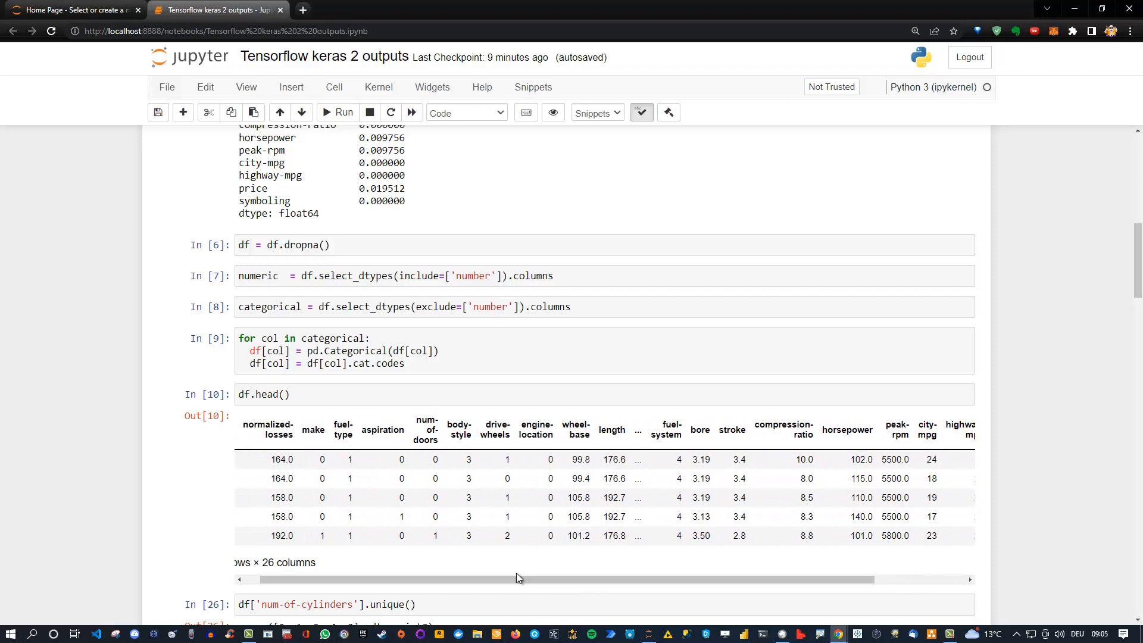
pyautogui.scroll(-3)
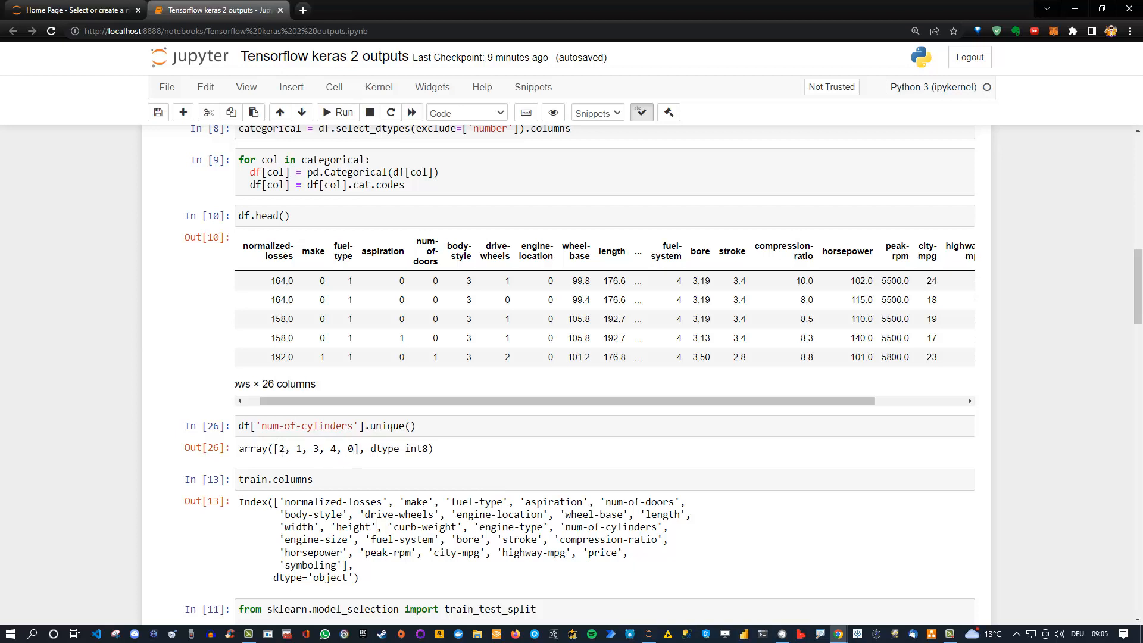
pyautogui.moveTo(352, 449)
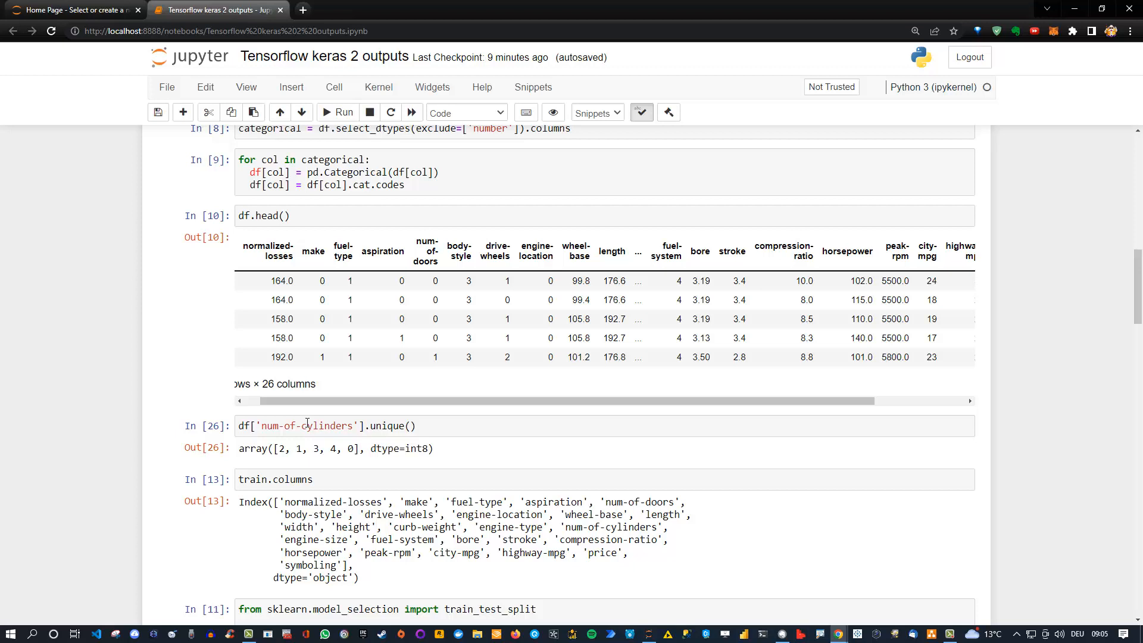
pyautogui.moveTo(347, 453)
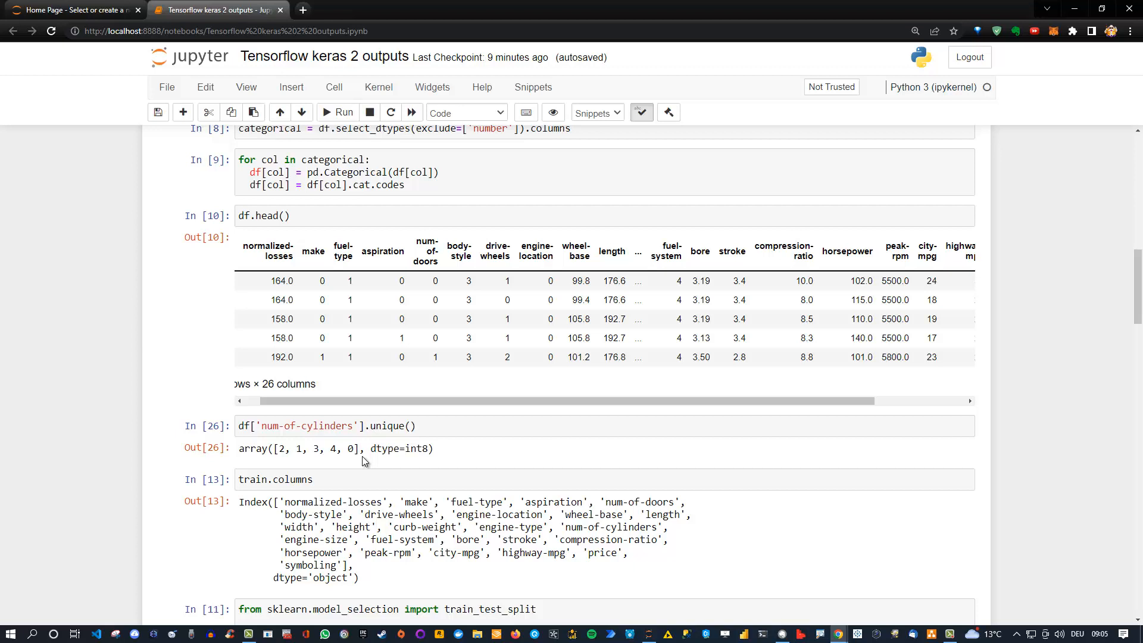
pyautogui.scroll(-3)
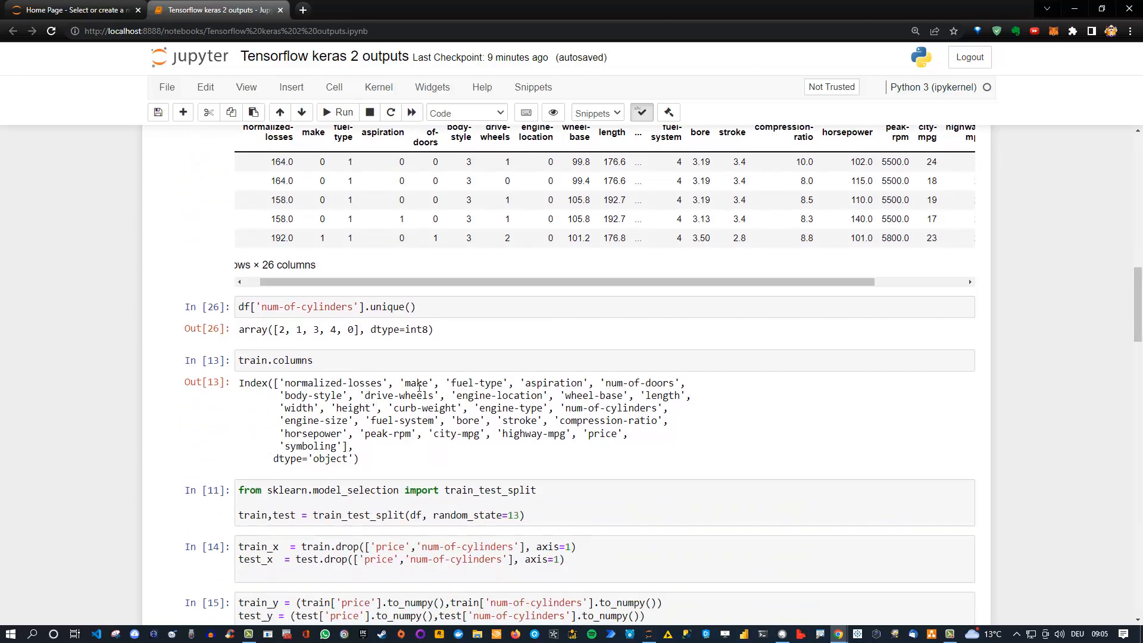
pyautogui.doubleClick(608, 407)
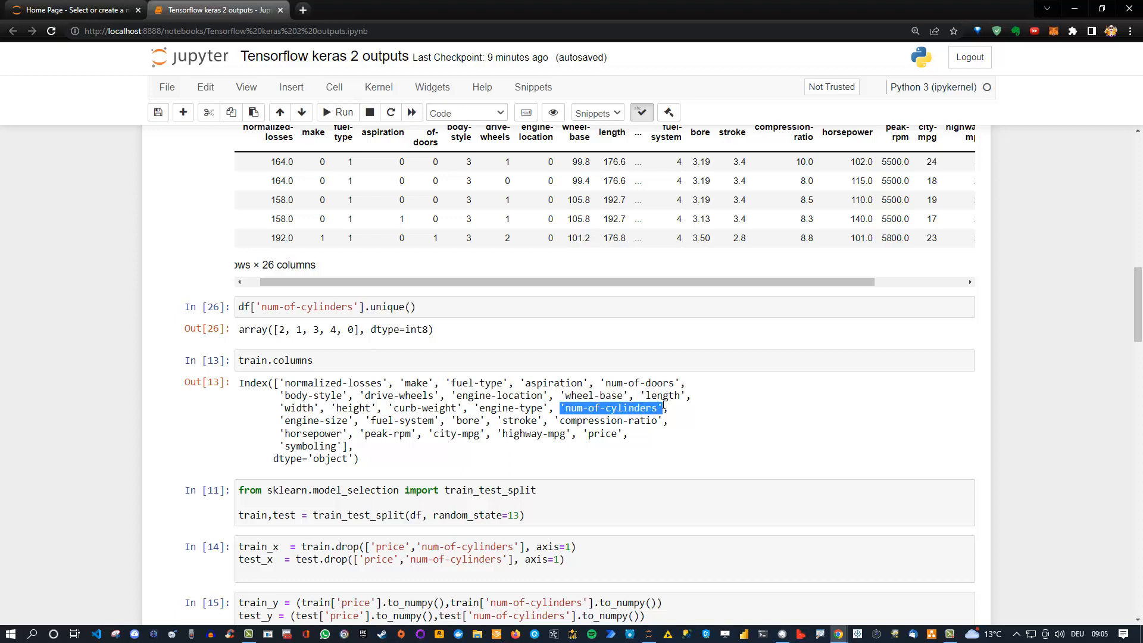
pyautogui.click(592, 437)
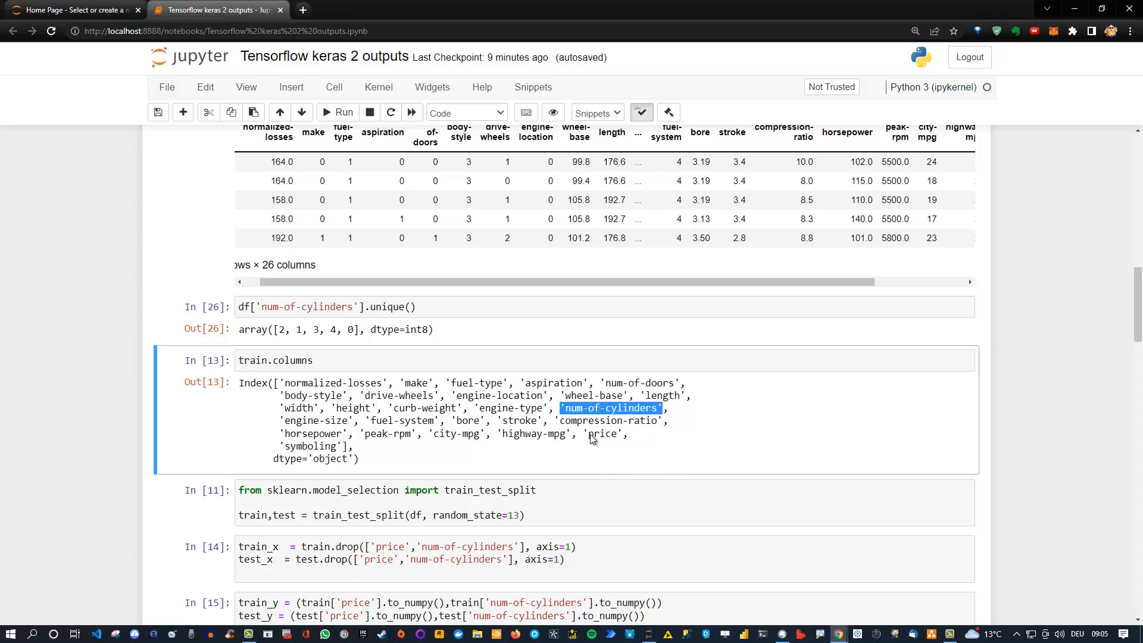
pyautogui.doubleClick(602, 433)
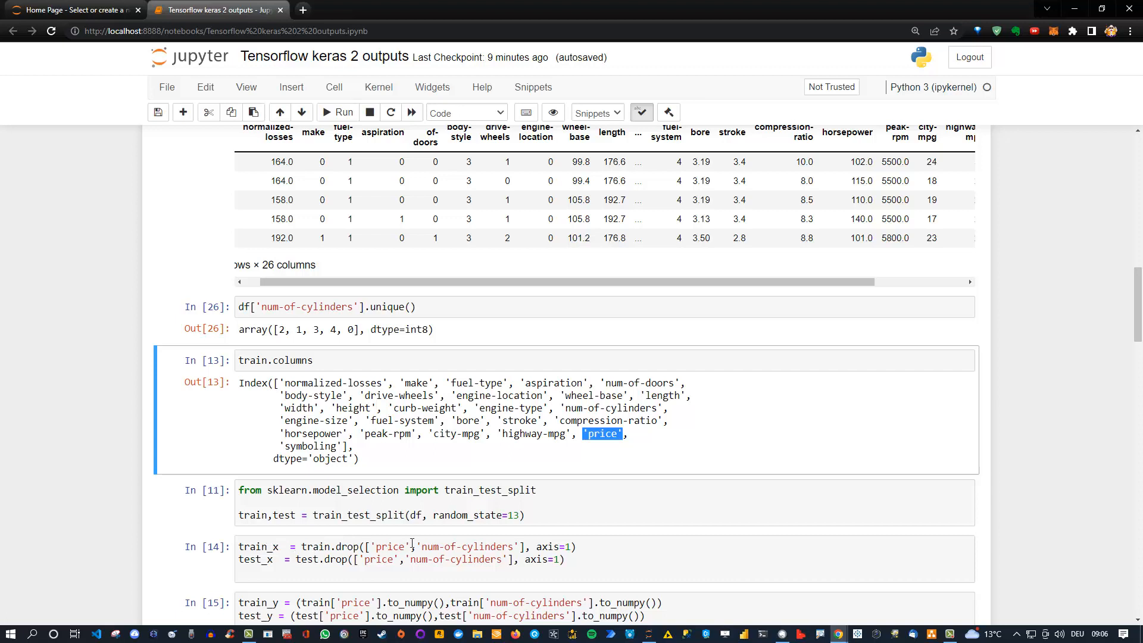
pyautogui.scroll(-3)
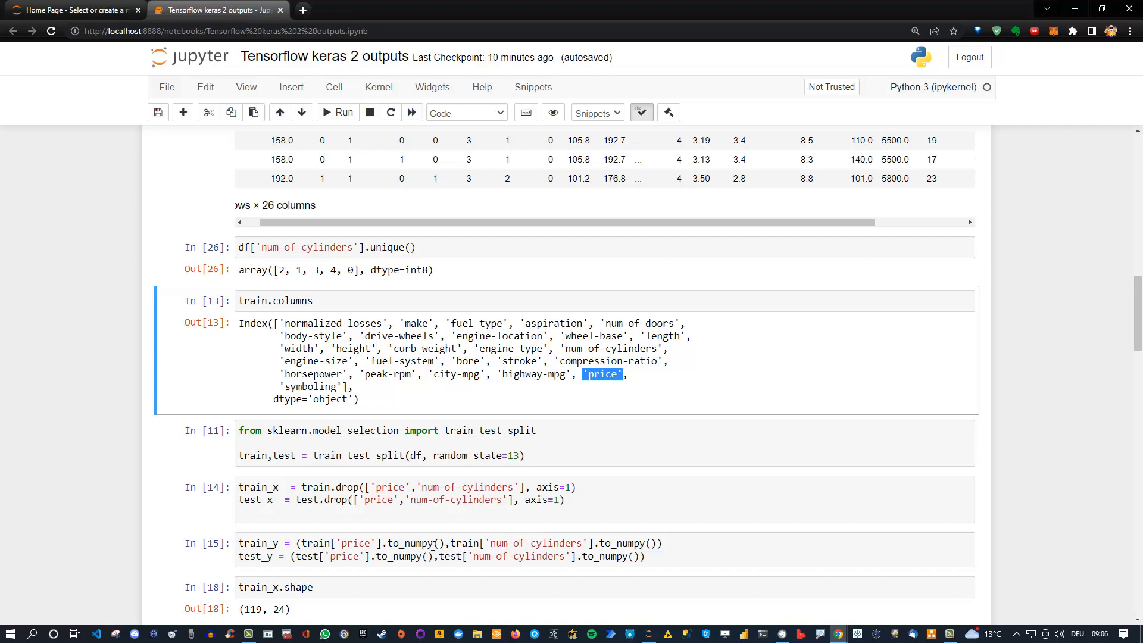
pyautogui.moveTo(513, 542)
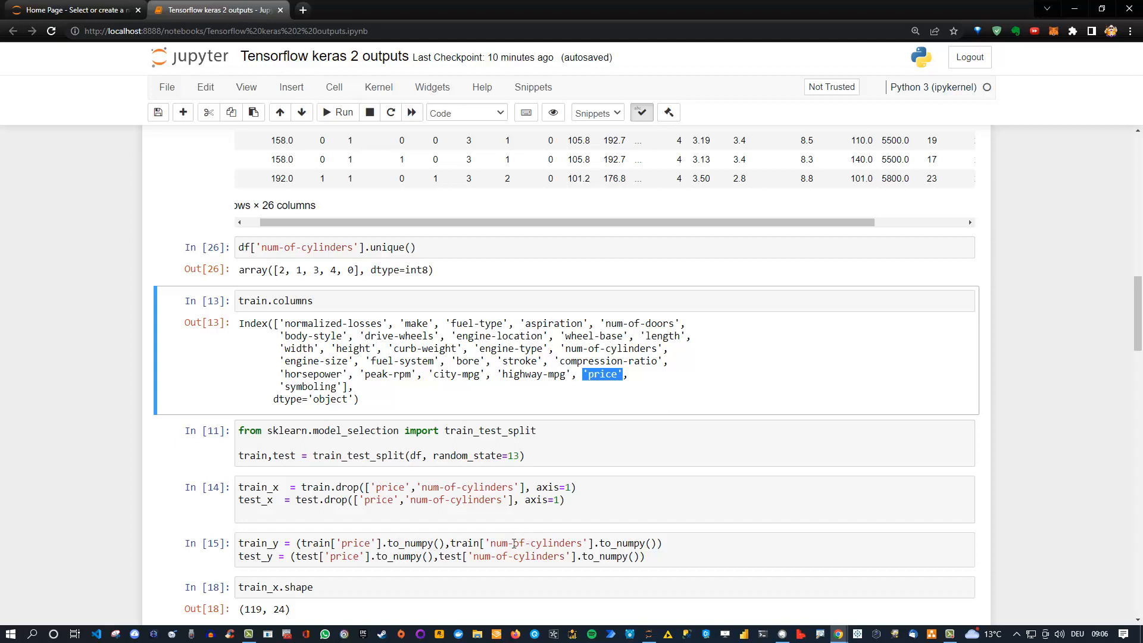
pyautogui.scroll(-3)
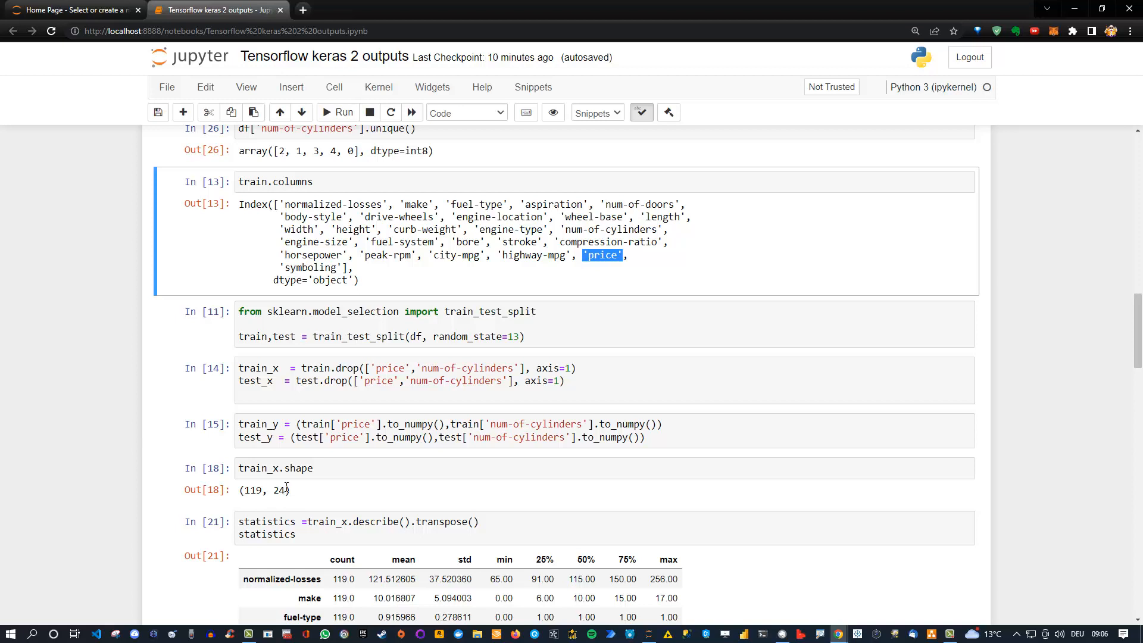
pyautogui.moveTo(326, 497)
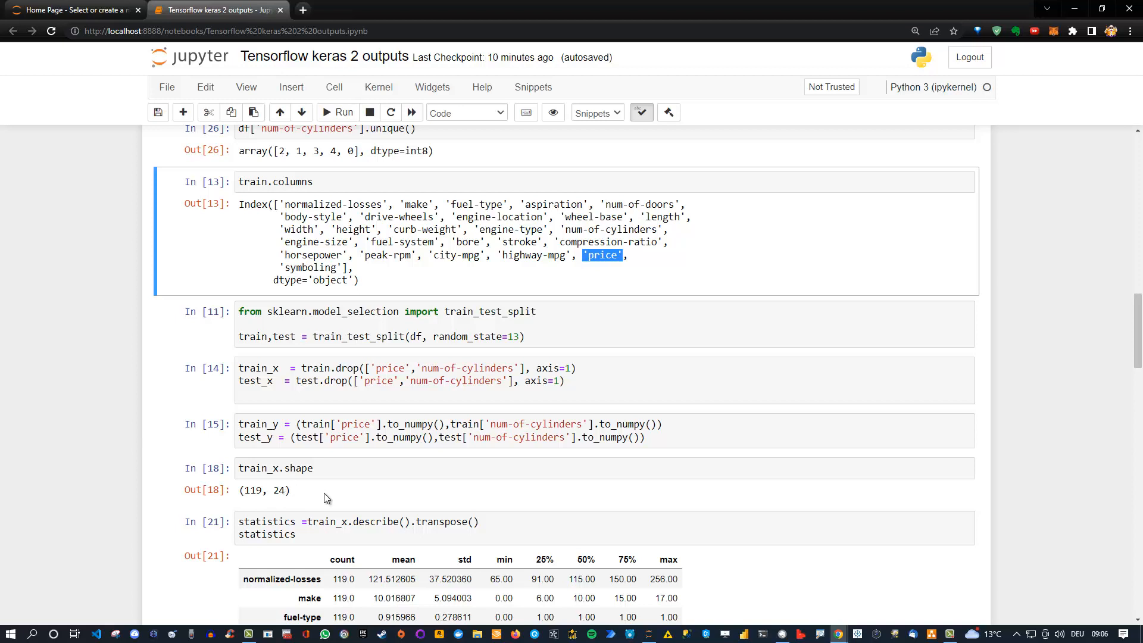
pyautogui.scroll(-3)
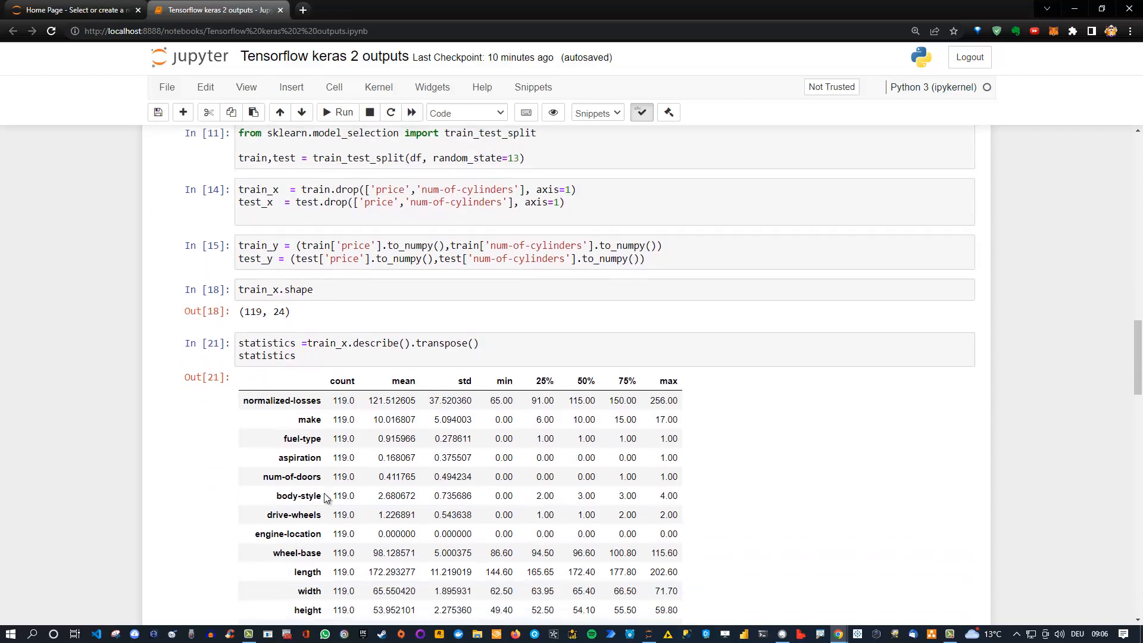
pyautogui.scroll(-3)
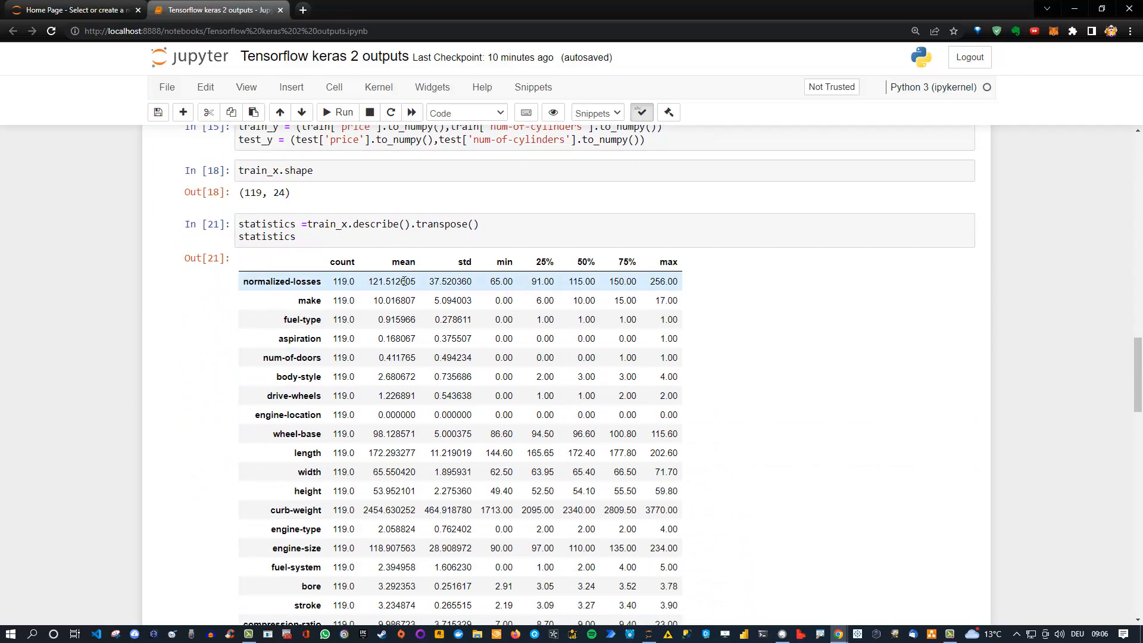
pyautogui.scroll(-3)
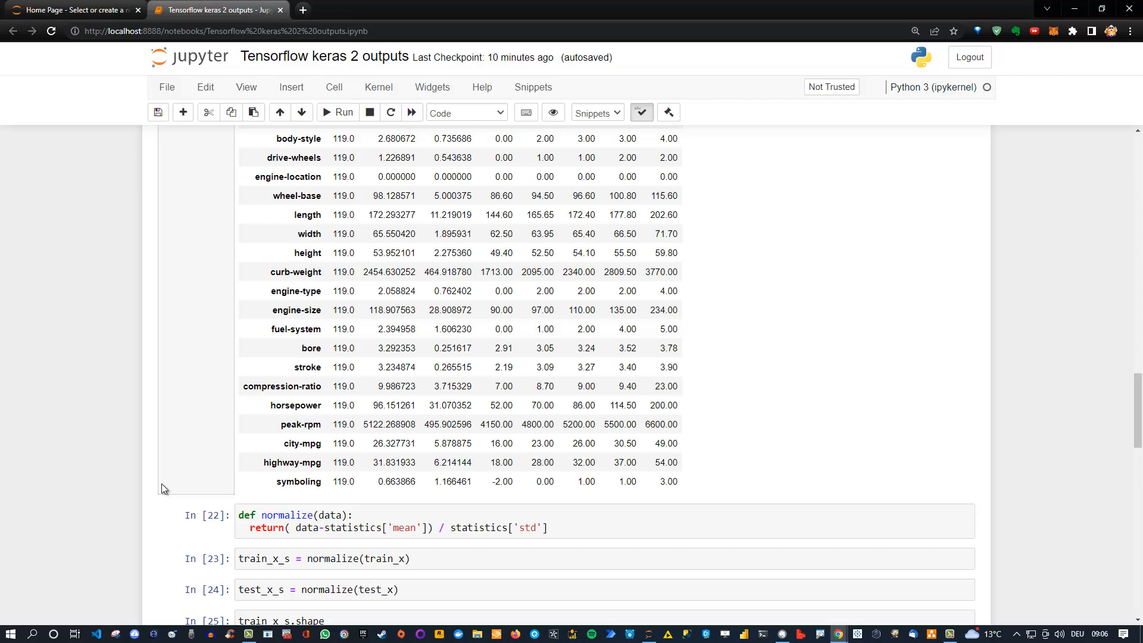
pyautogui.moveTo(421, 524)
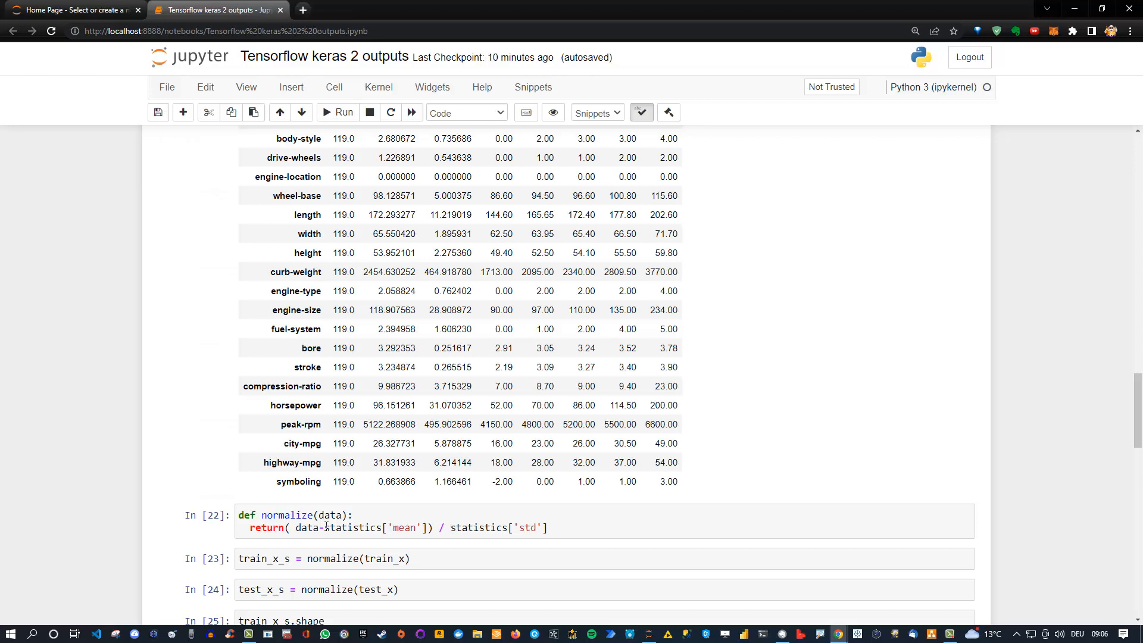
pyautogui.moveTo(399, 565)
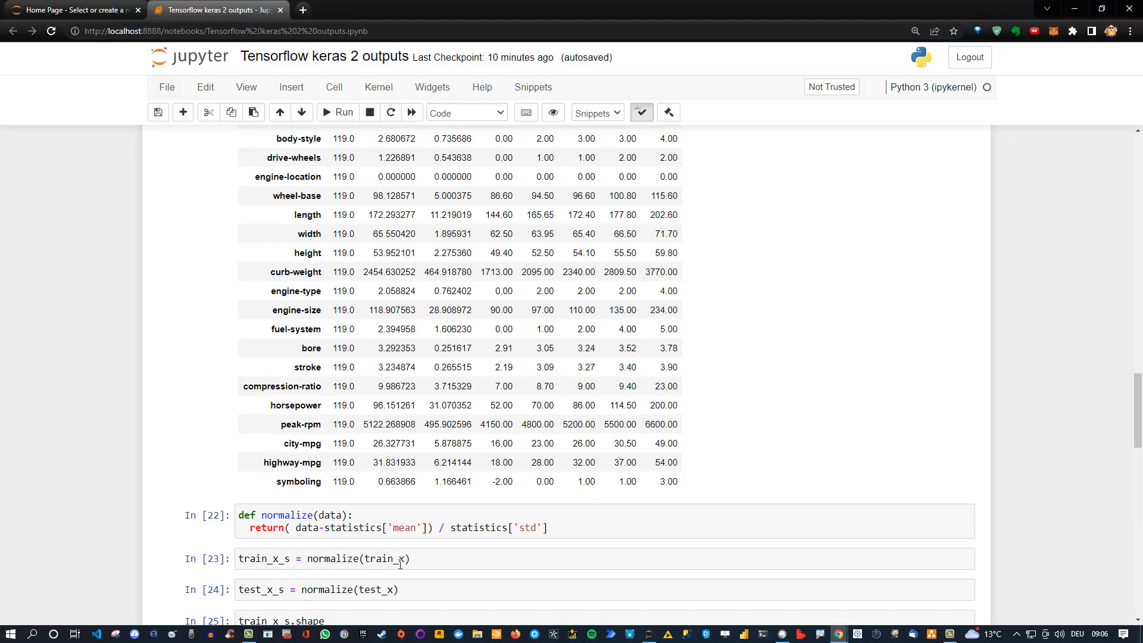
pyautogui.moveTo(423, 495)
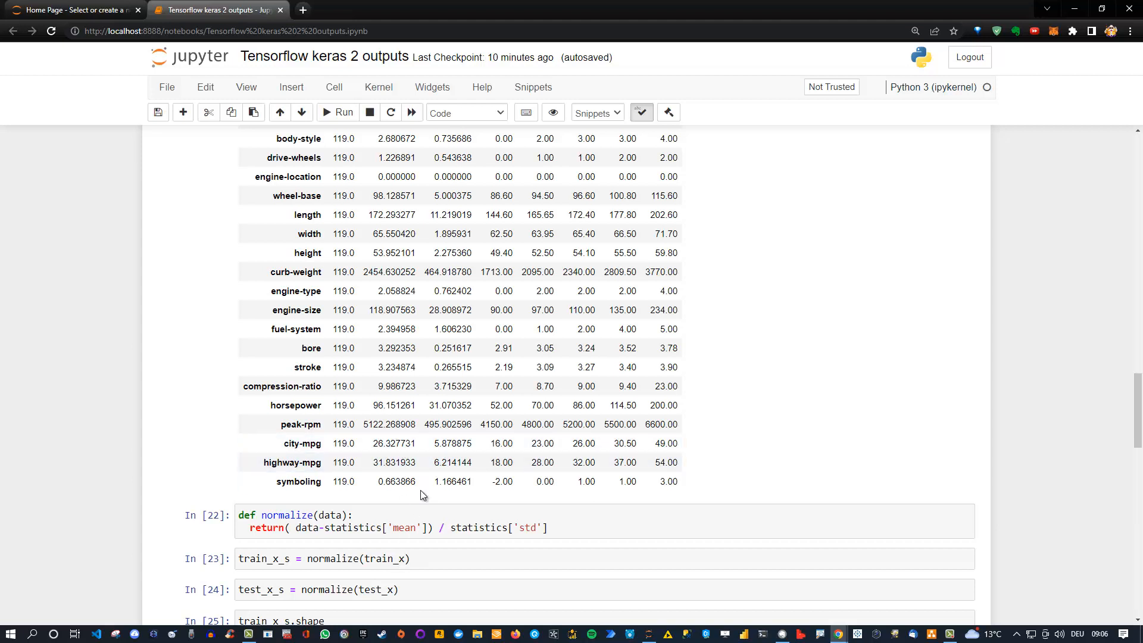
pyautogui.scroll(-3)
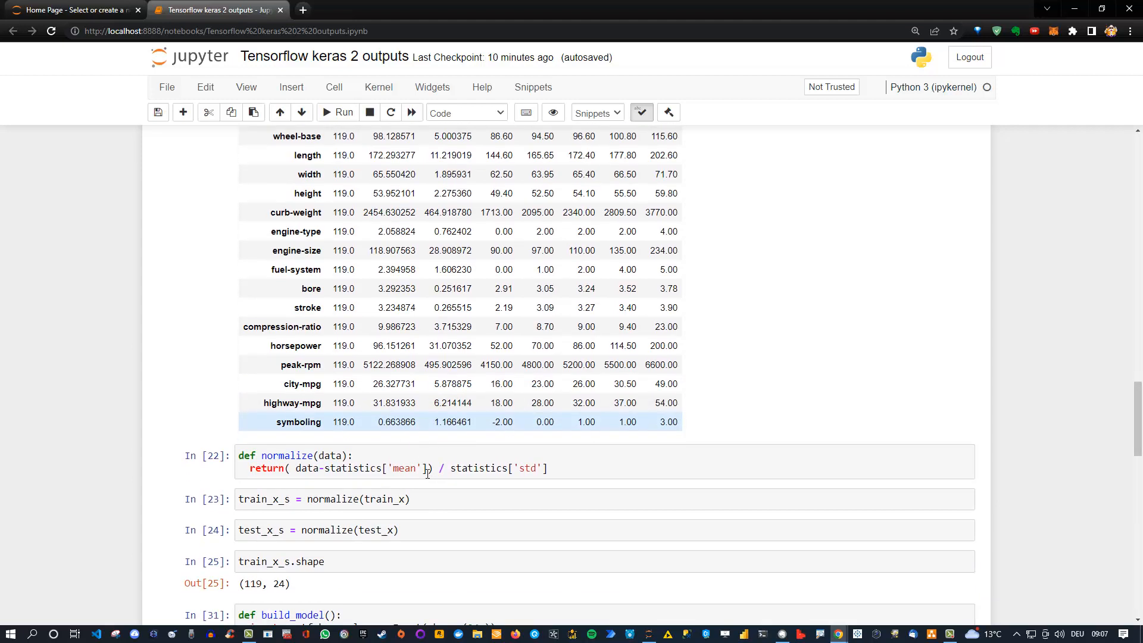
pyautogui.scroll(-3)
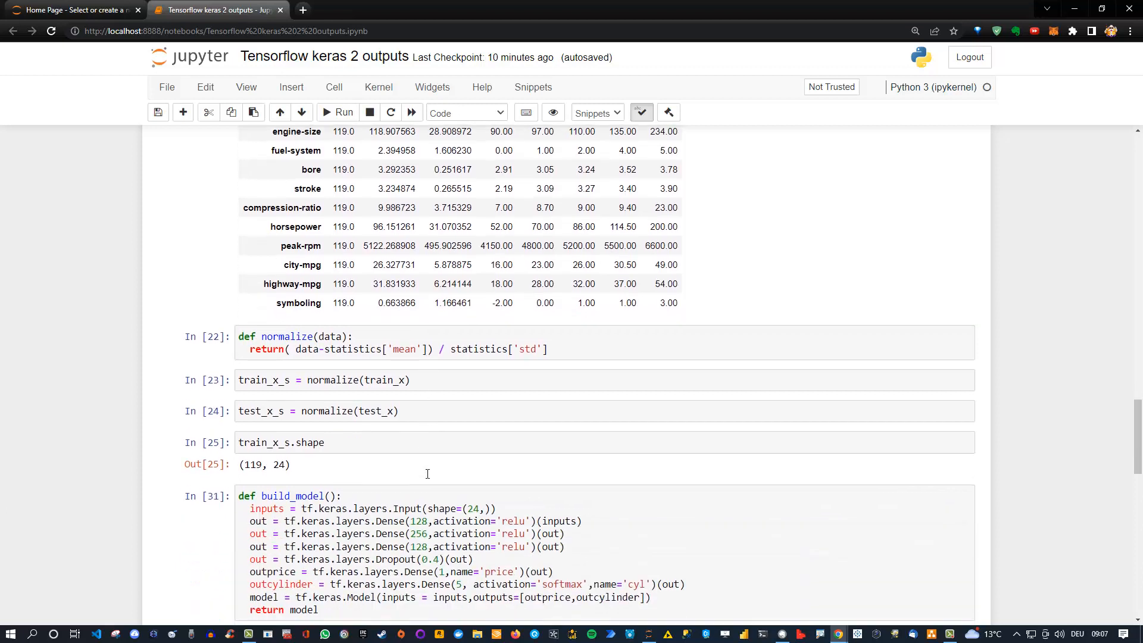
pyautogui.scroll(-3)
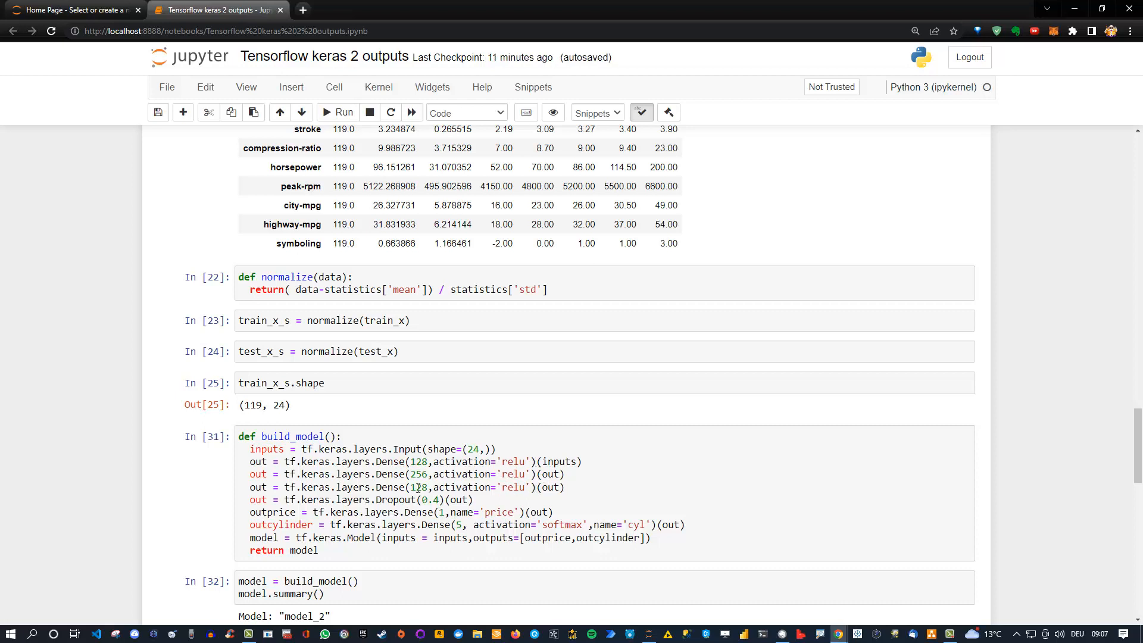
pyautogui.moveTo(413, 499)
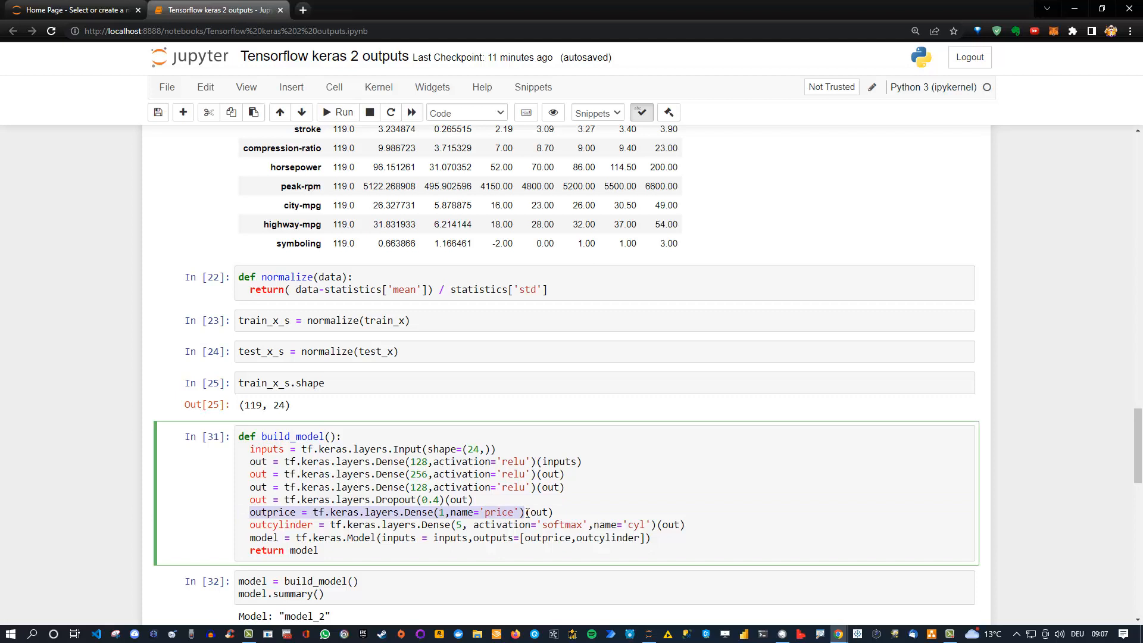
pyautogui.moveTo(275, 524)
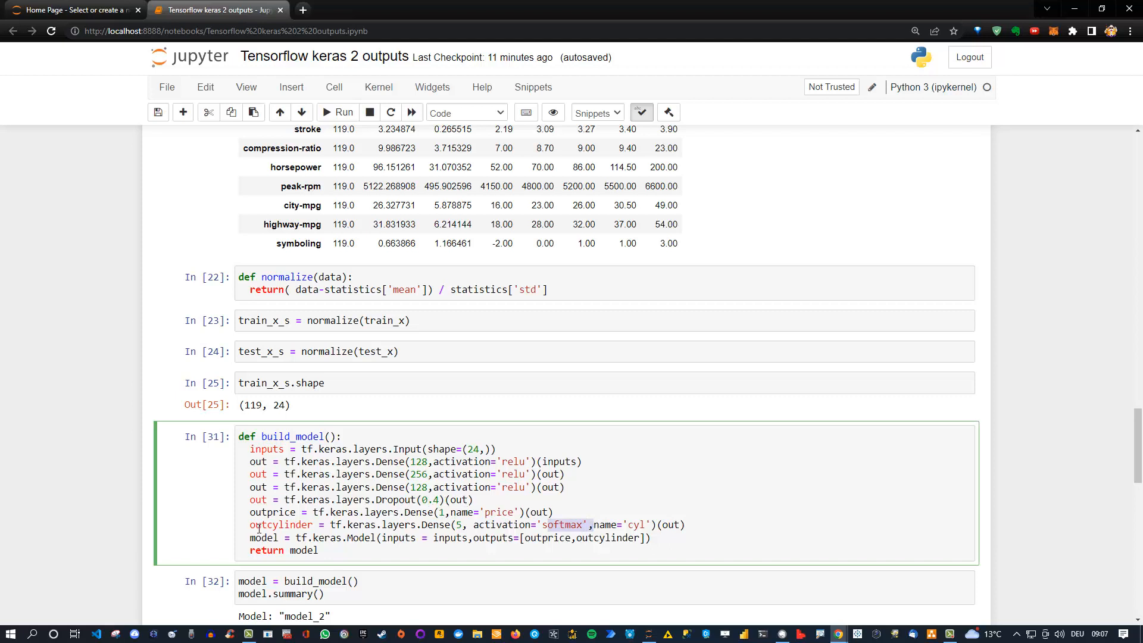
pyautogui.moveTo(443, 534)
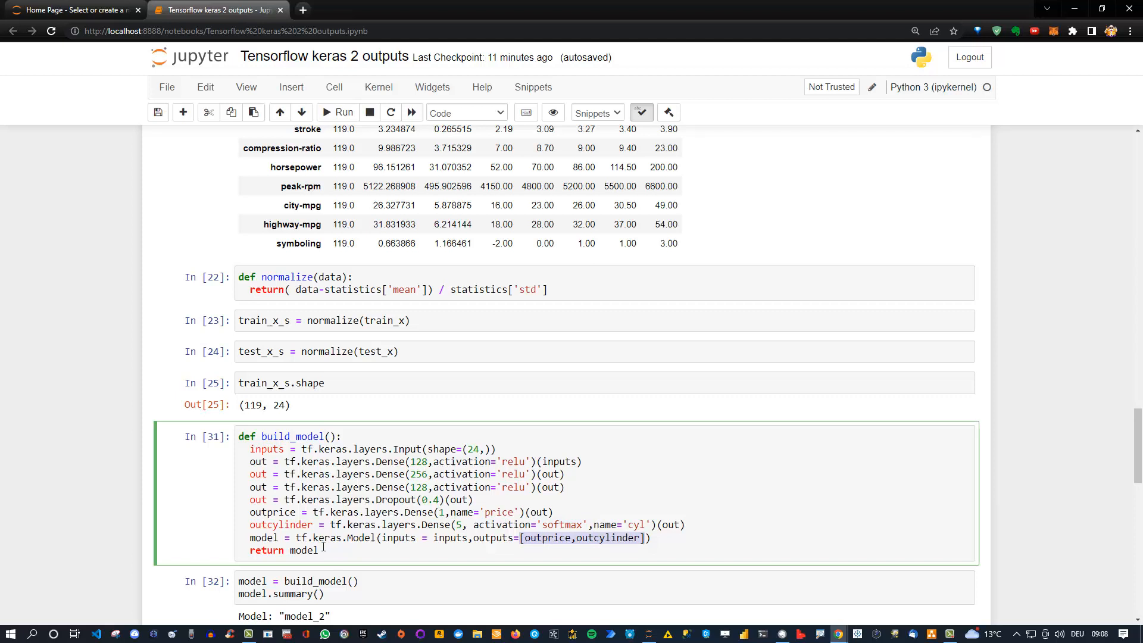
pyautogui.scroll(-3)
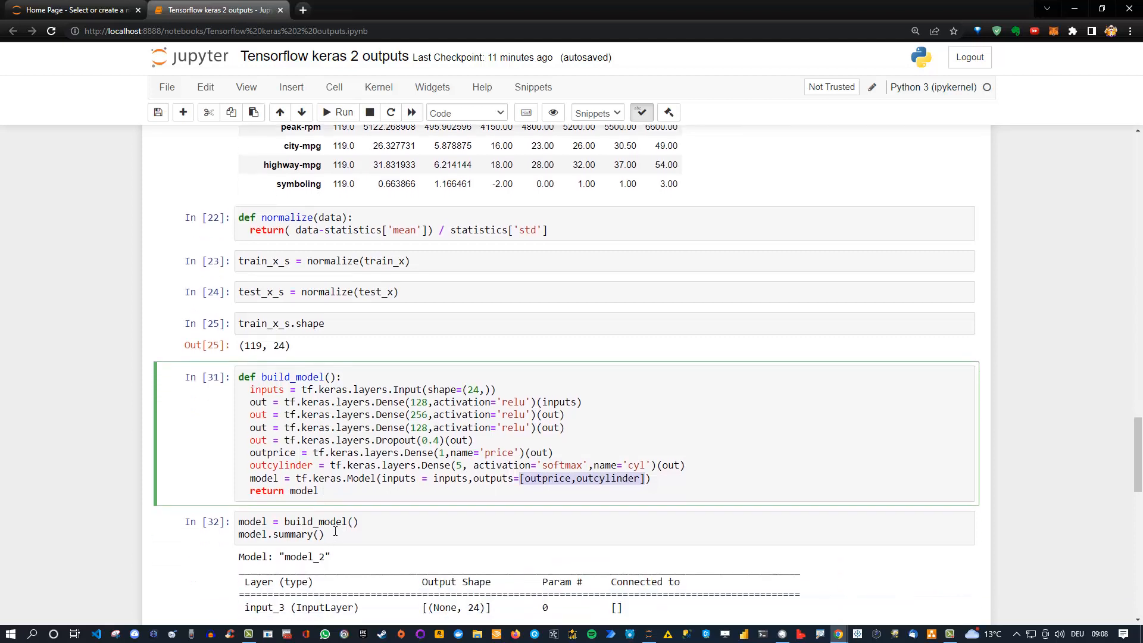
pyautogui.moveTo(310, 529)
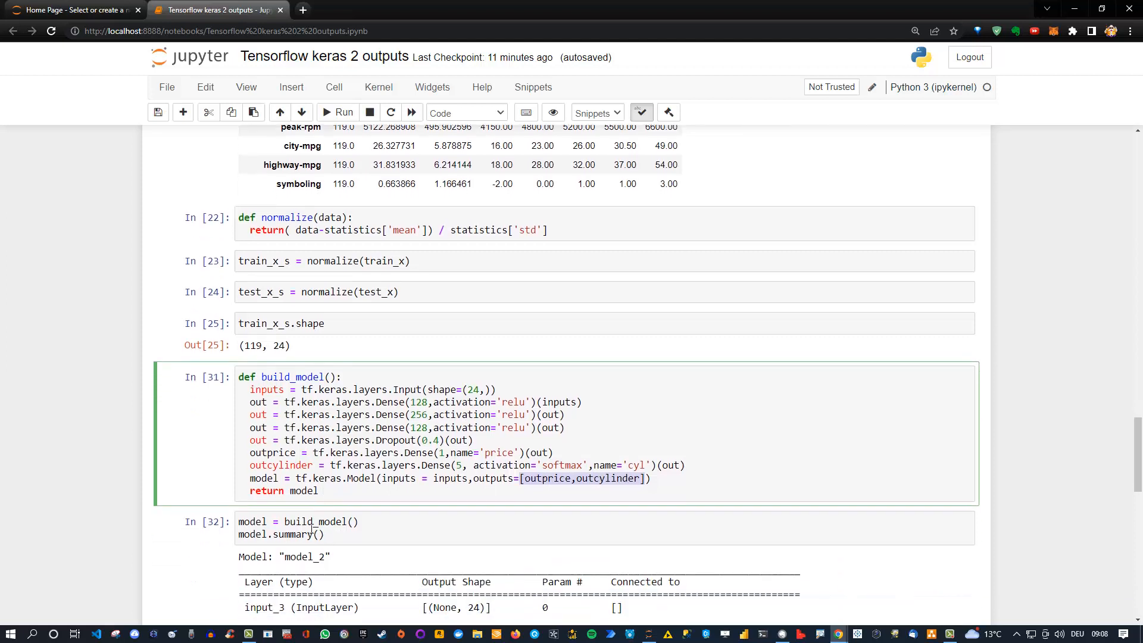
pyautogui.scroll(-3)
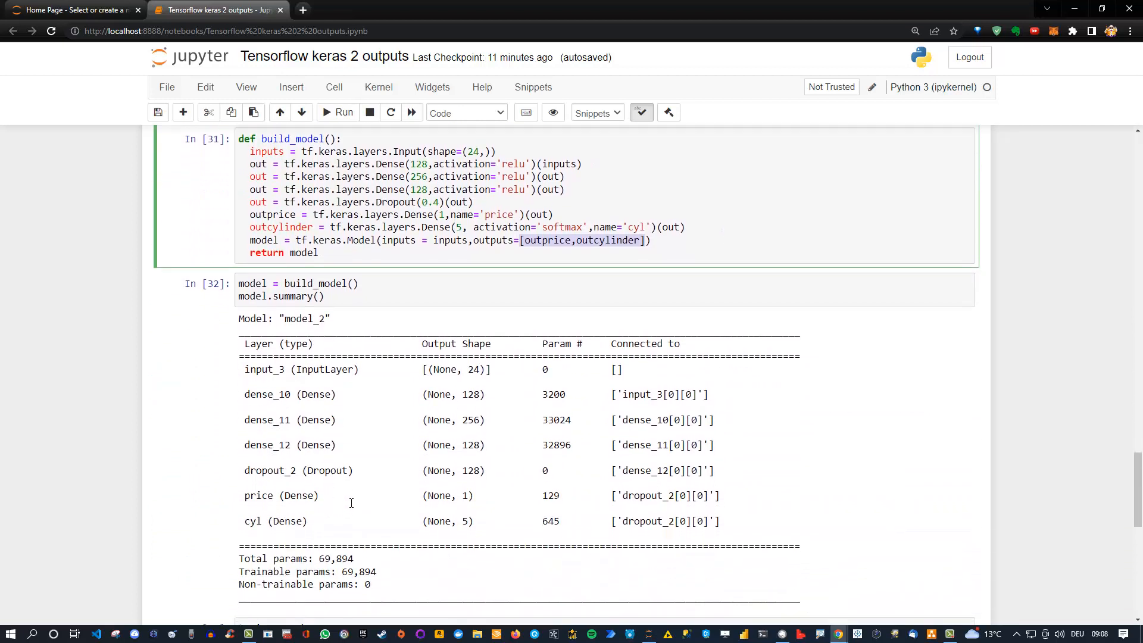
pyautogui.moveTo(305, 540)
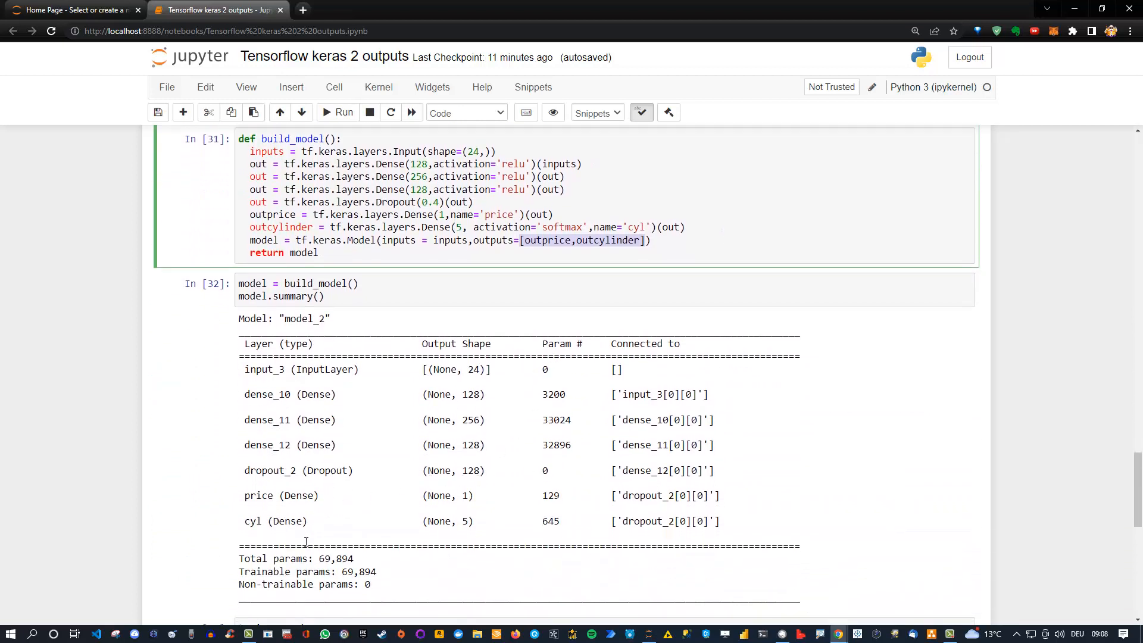
pyautogui.moveTo(362, 544)
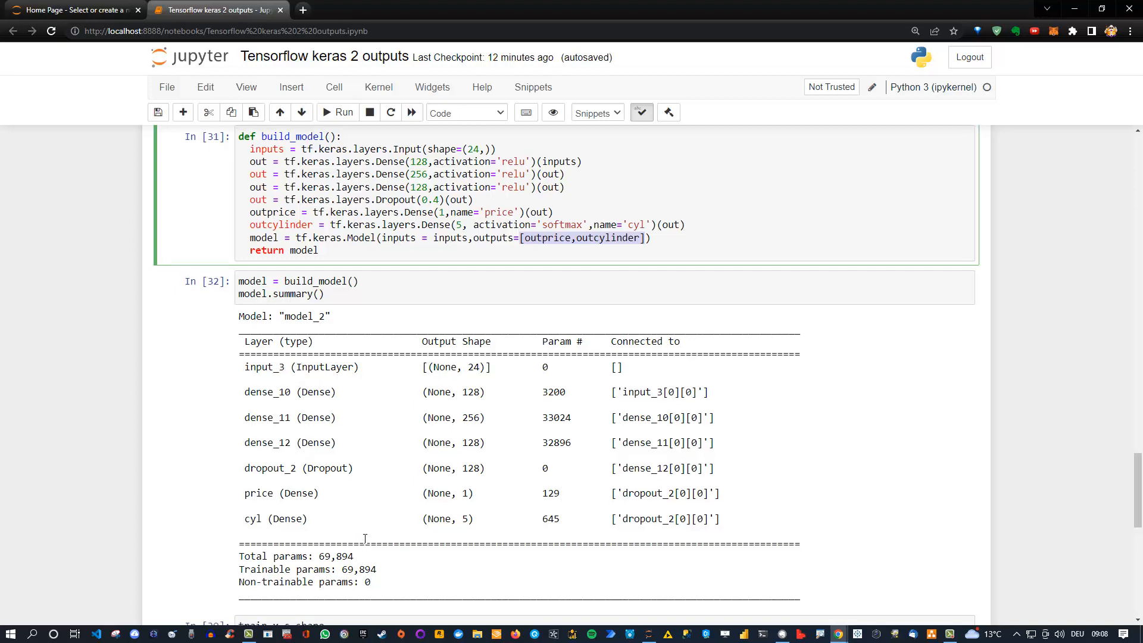
pyautogui.scroll(-3)
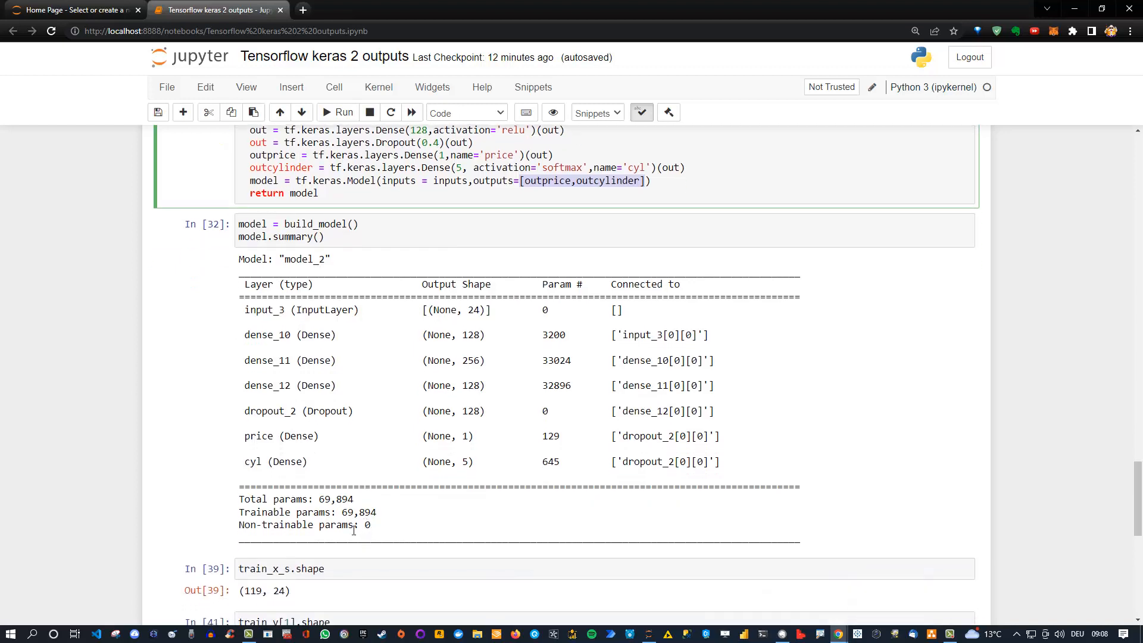
pyautogui.scroll(-3)
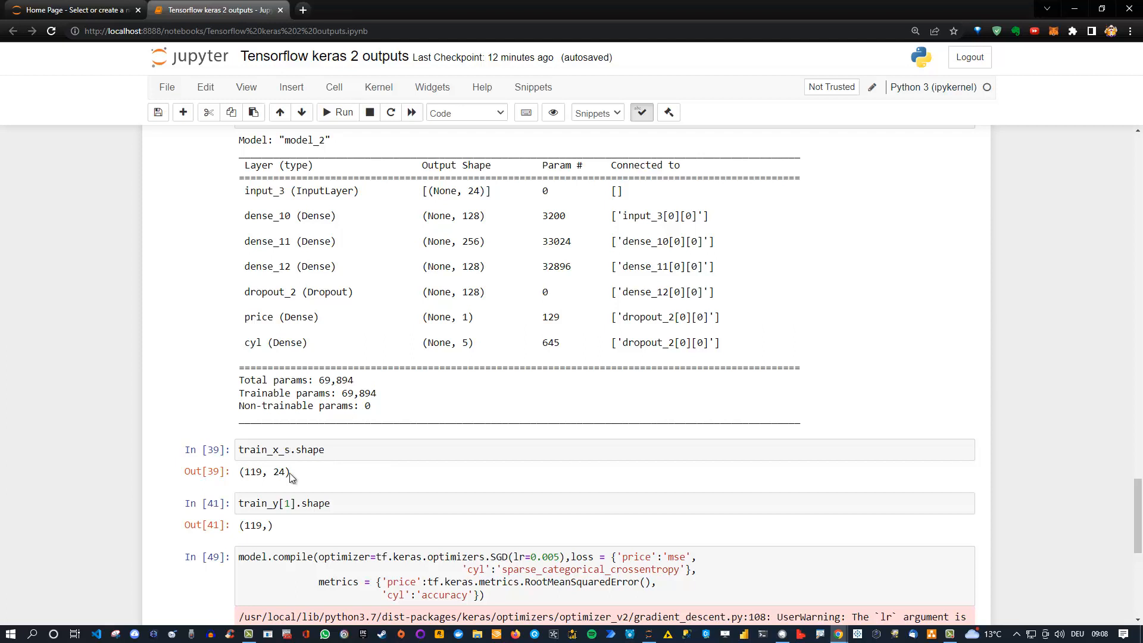
pyautogui.moveTo(228, 498)
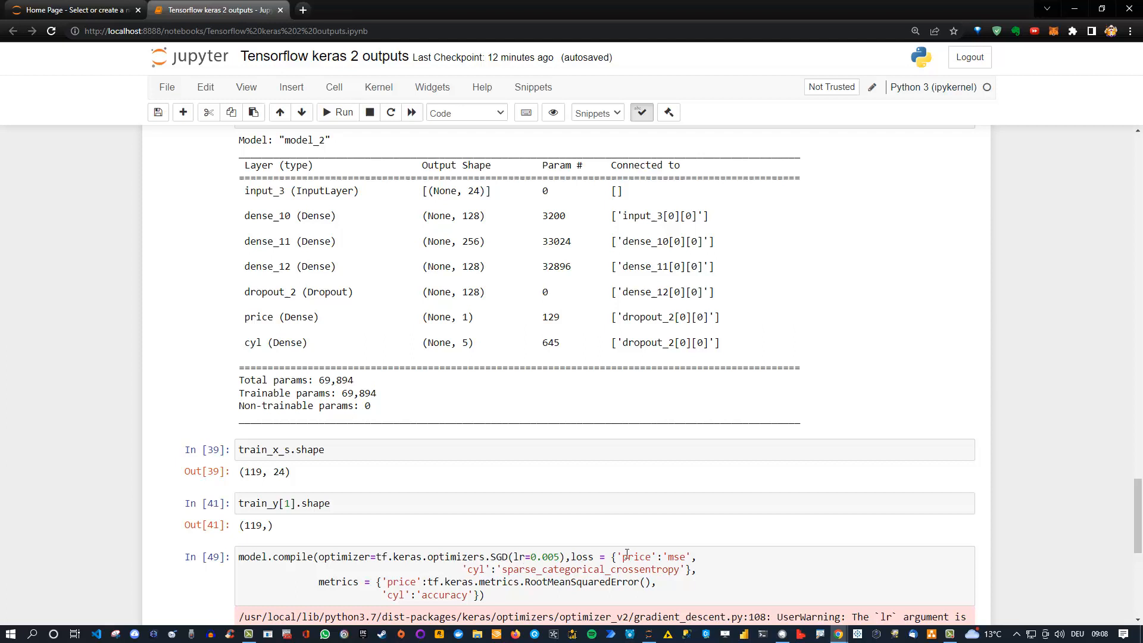
pyautogui.moveTo(574, 557)
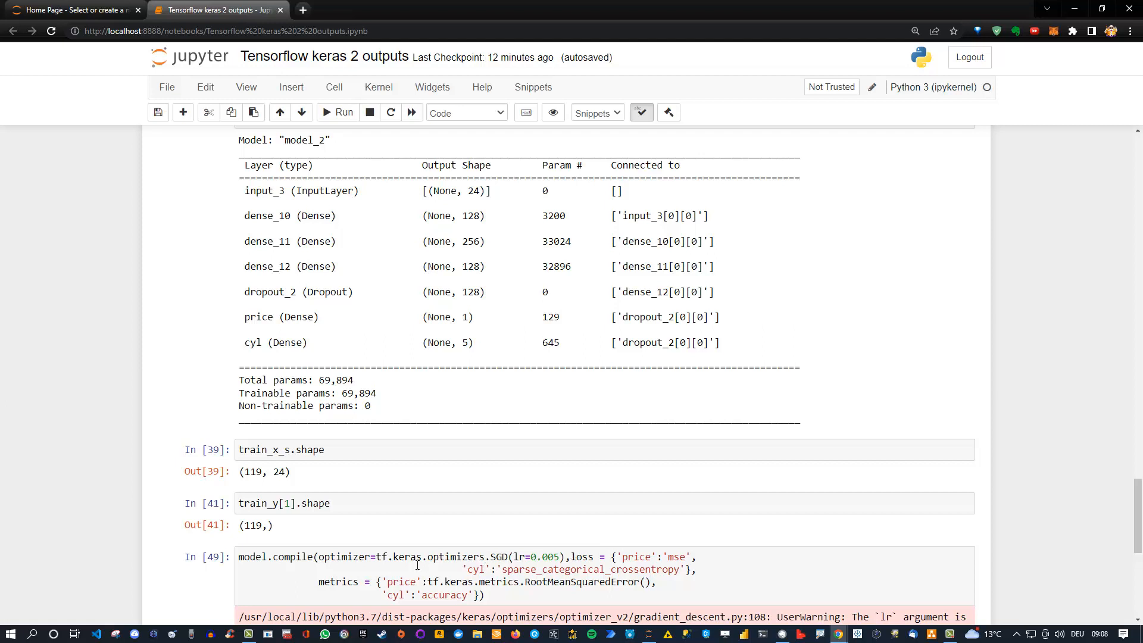
pyautogui.moveTo(540, 557)
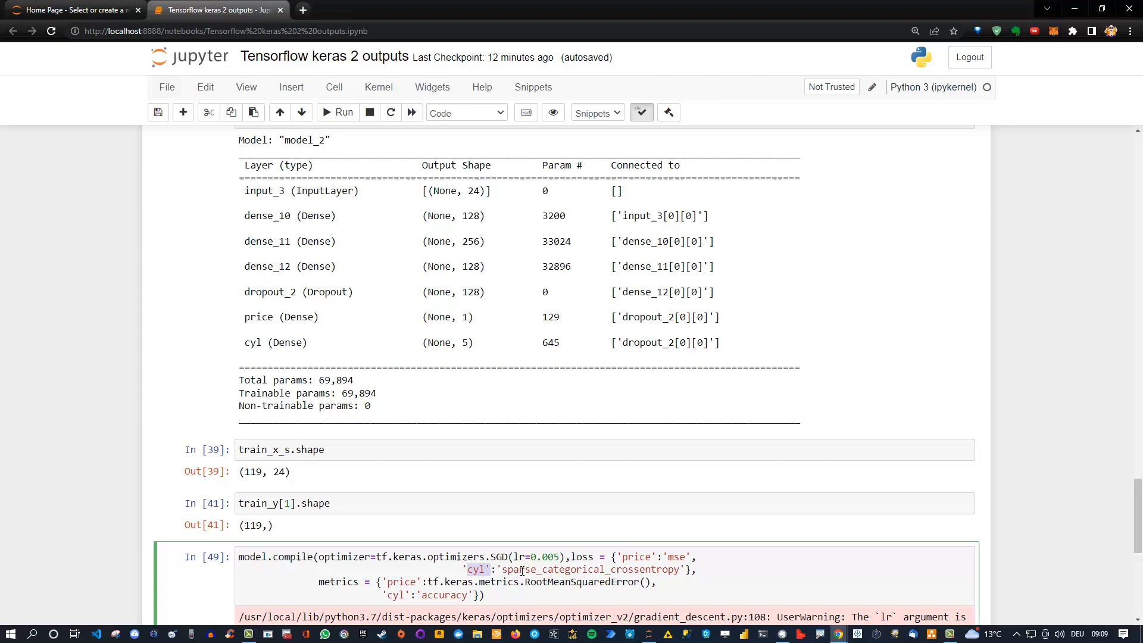
pyautogui.moveTo(553, 569)
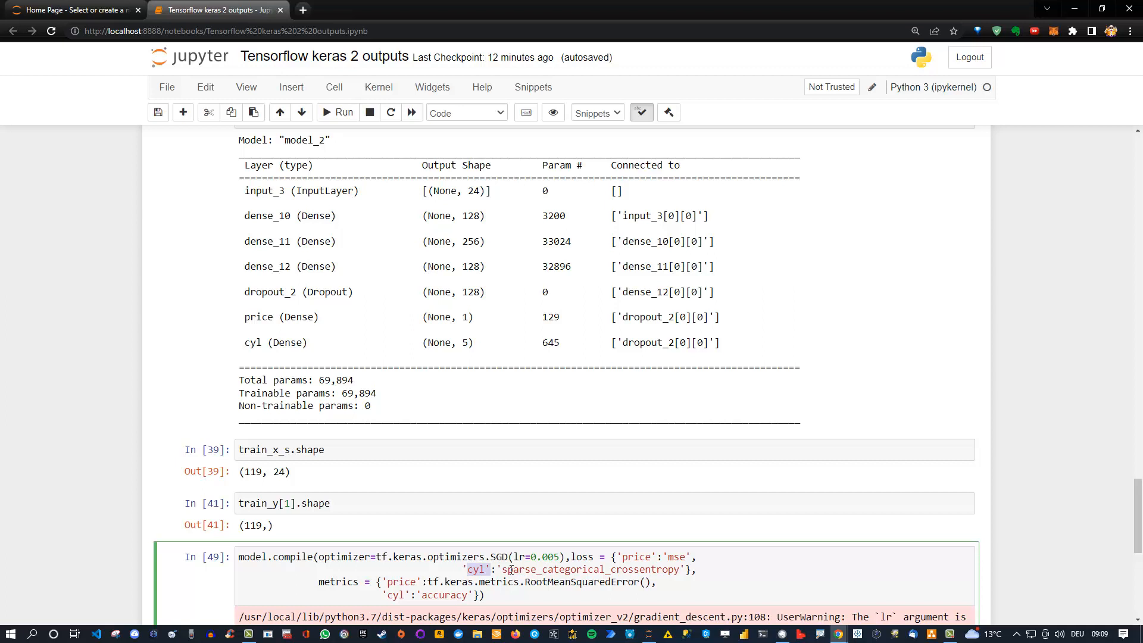
pyautogui.moveTo(384, 581)
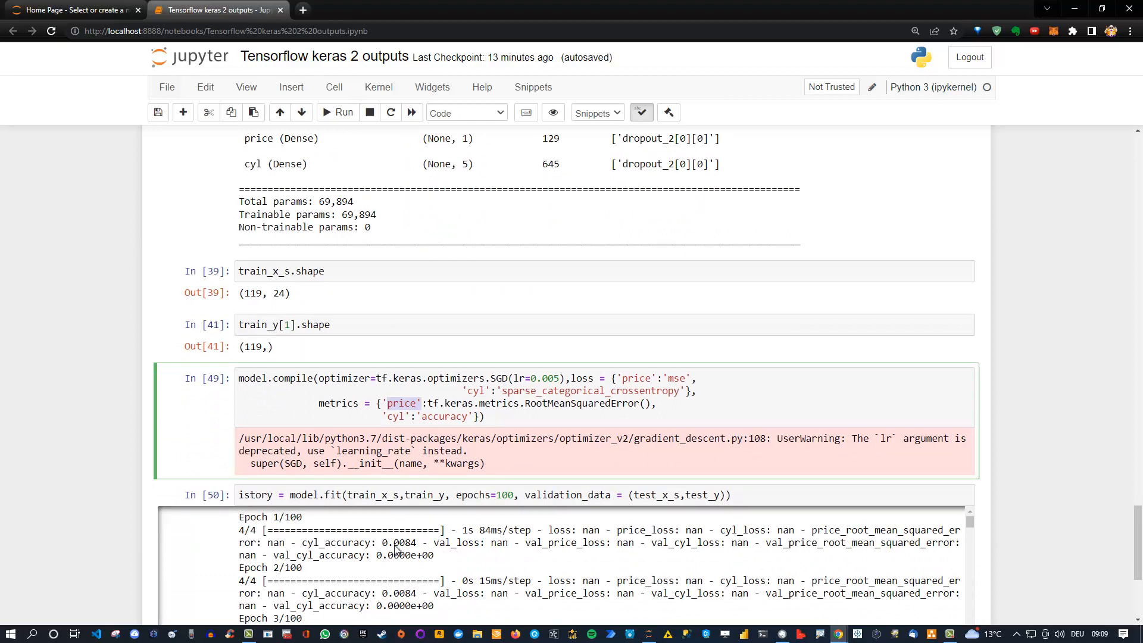
pyautogui.click(350, 496)
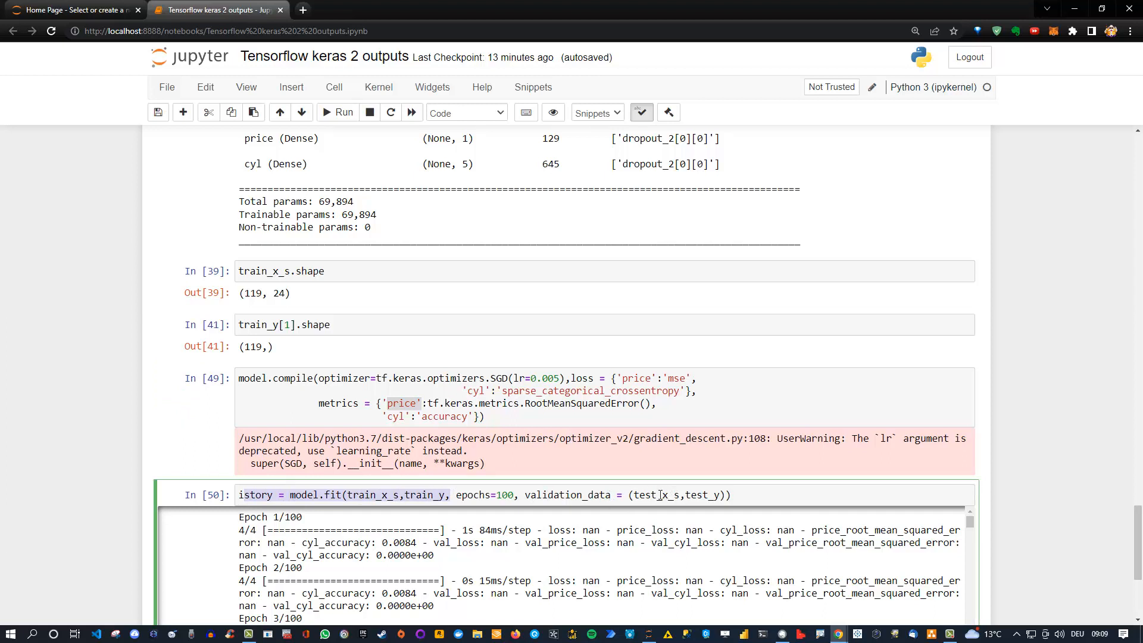
pyautogui.moveTo(388, 476)
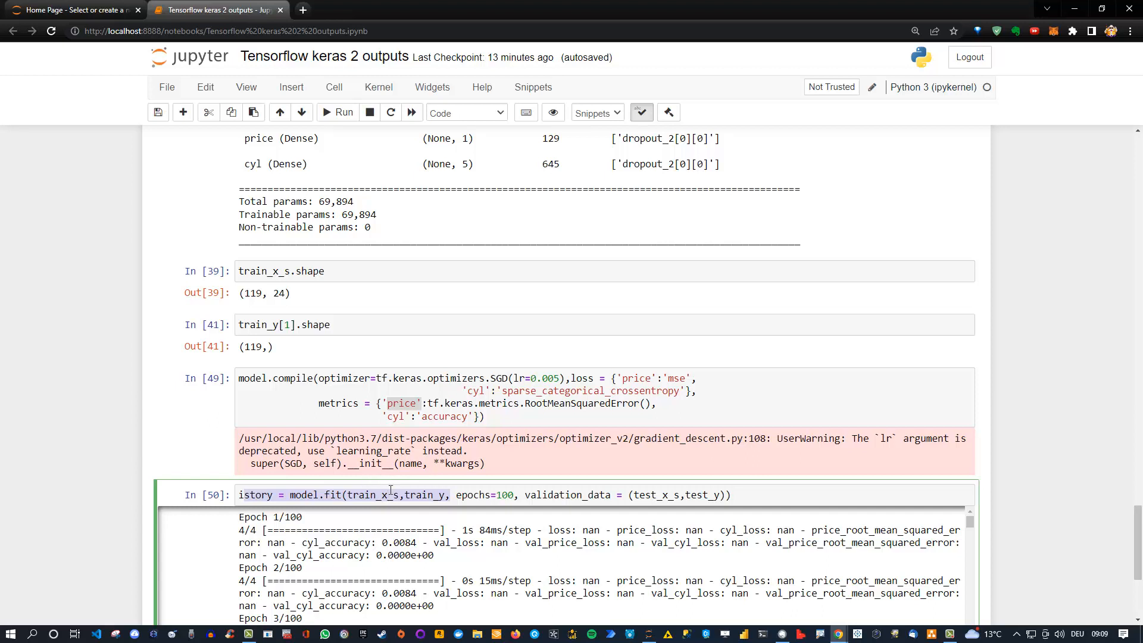
pyautogui.moveTo(769, 431)
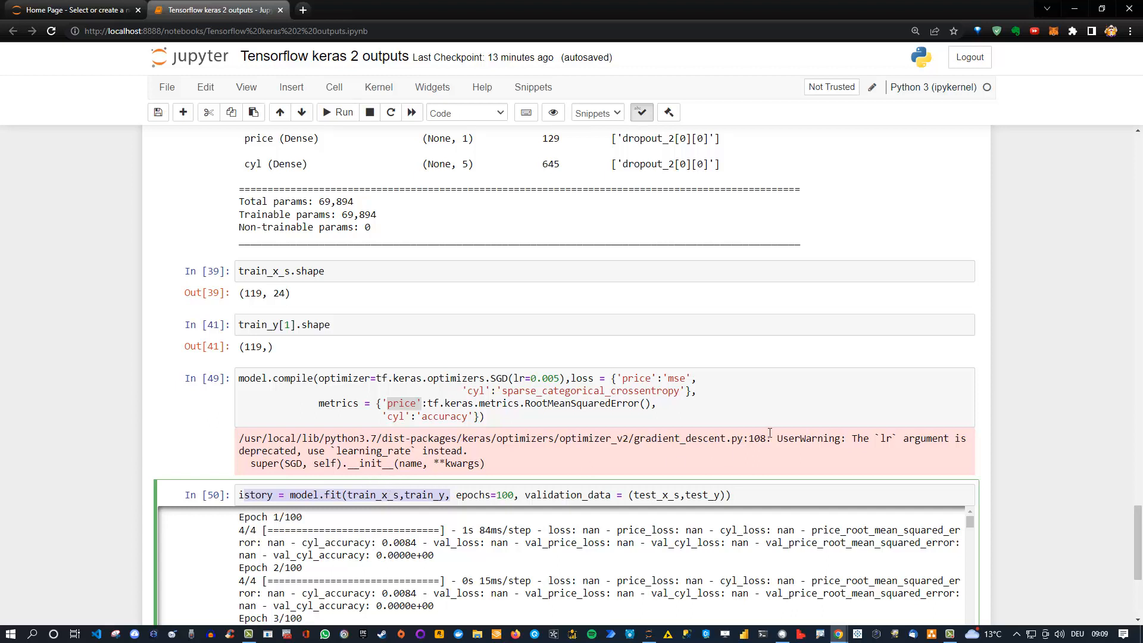
pyautogui.scroll(-3)
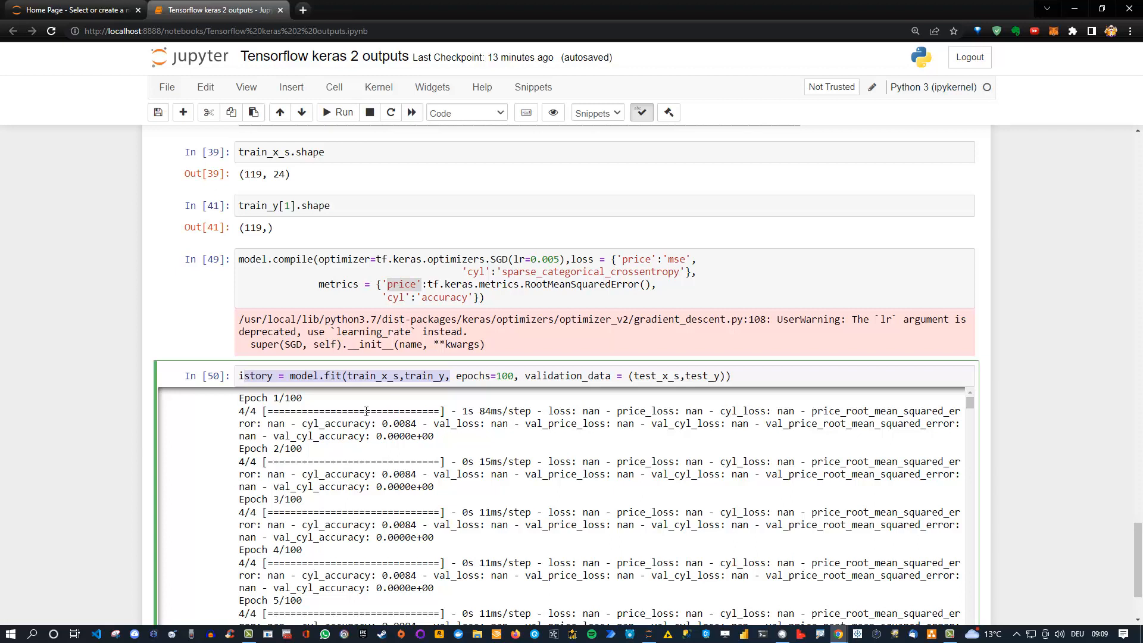
pyautogui.moveTo(576, 408)
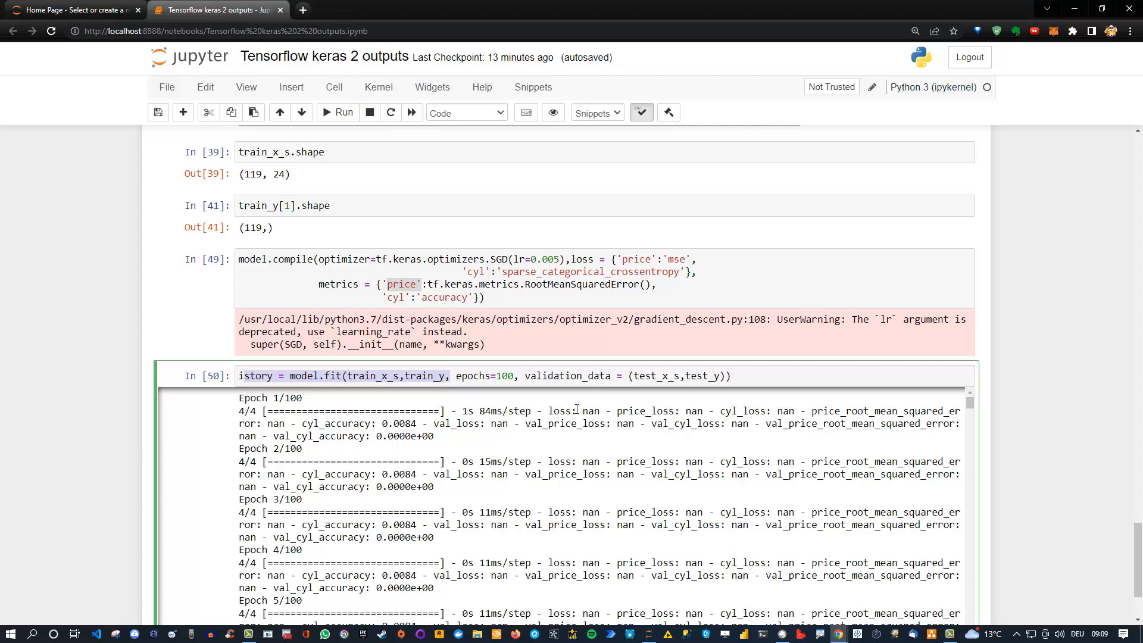
pyautogui.doubleClick(589, 411)
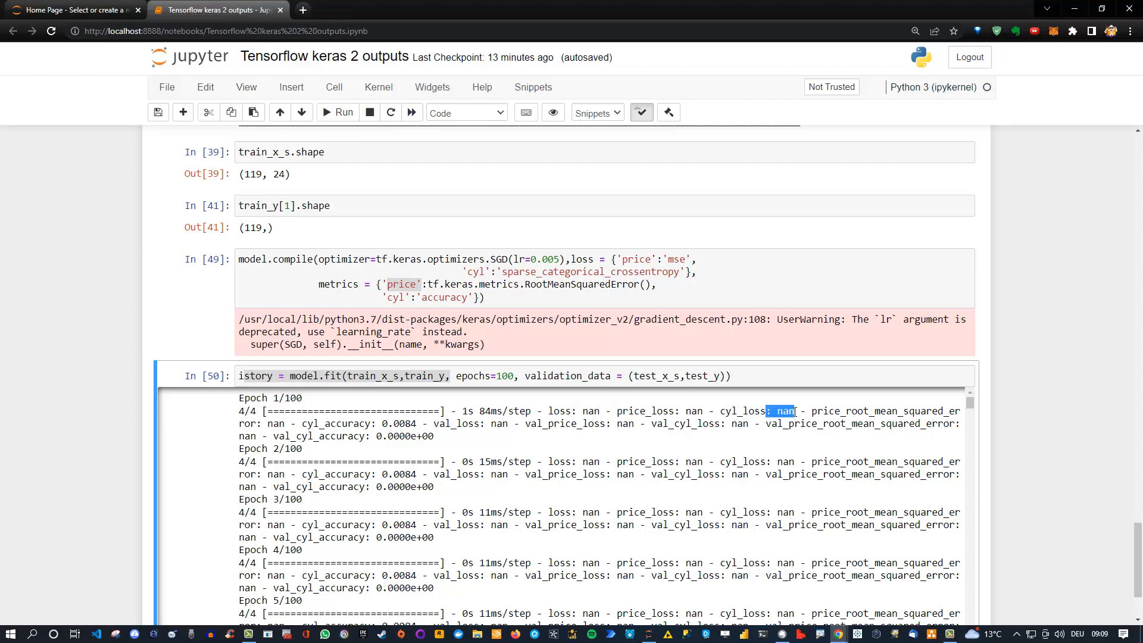
pyautogui.scroll(-3)
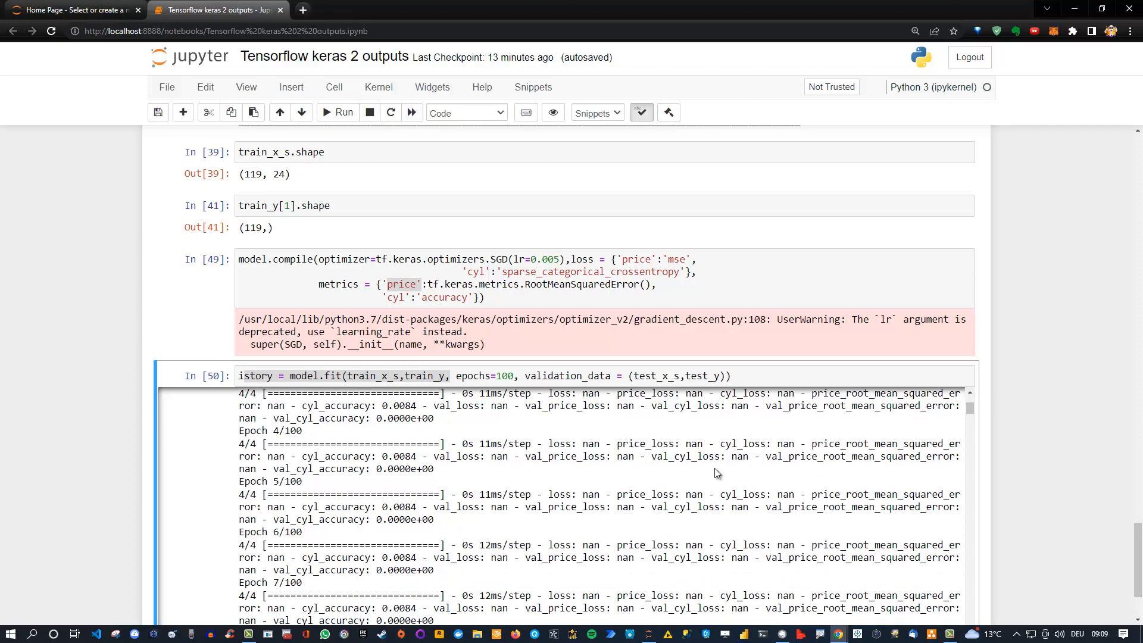
pyautogui.moveTo(573, 442)
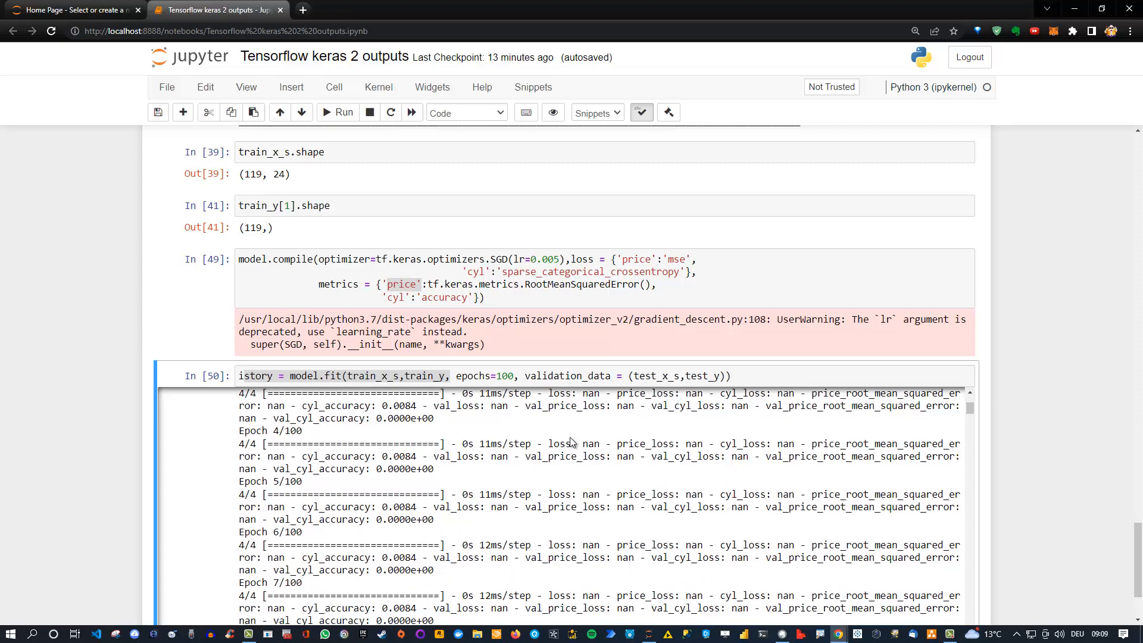
pyautogui.moveTo(602, 436)
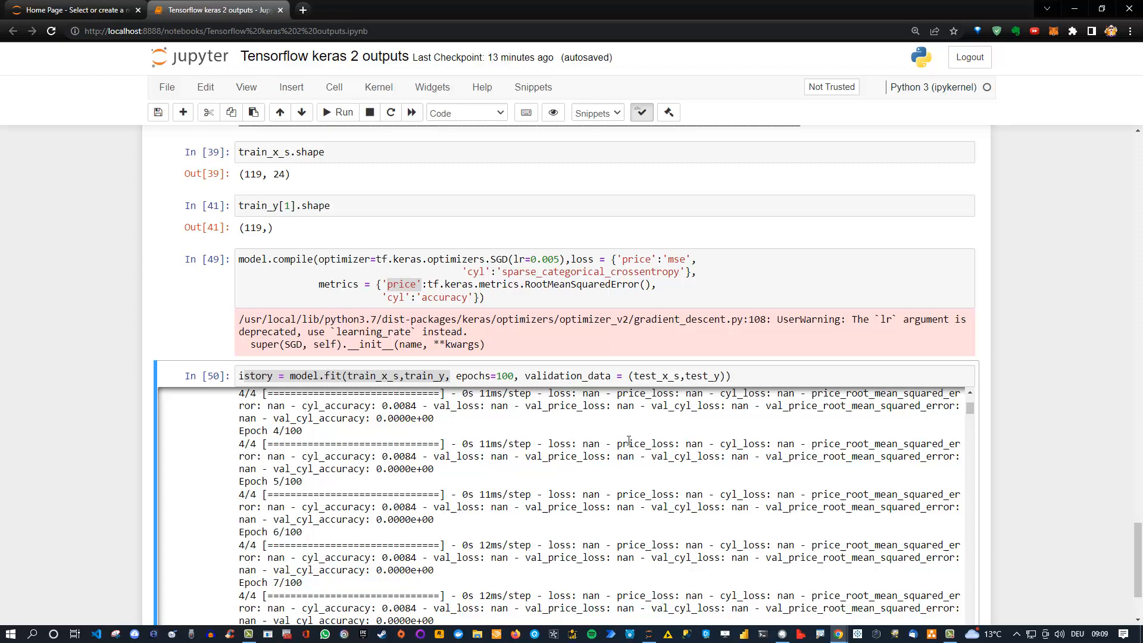
pyautogui.scroll(-3)
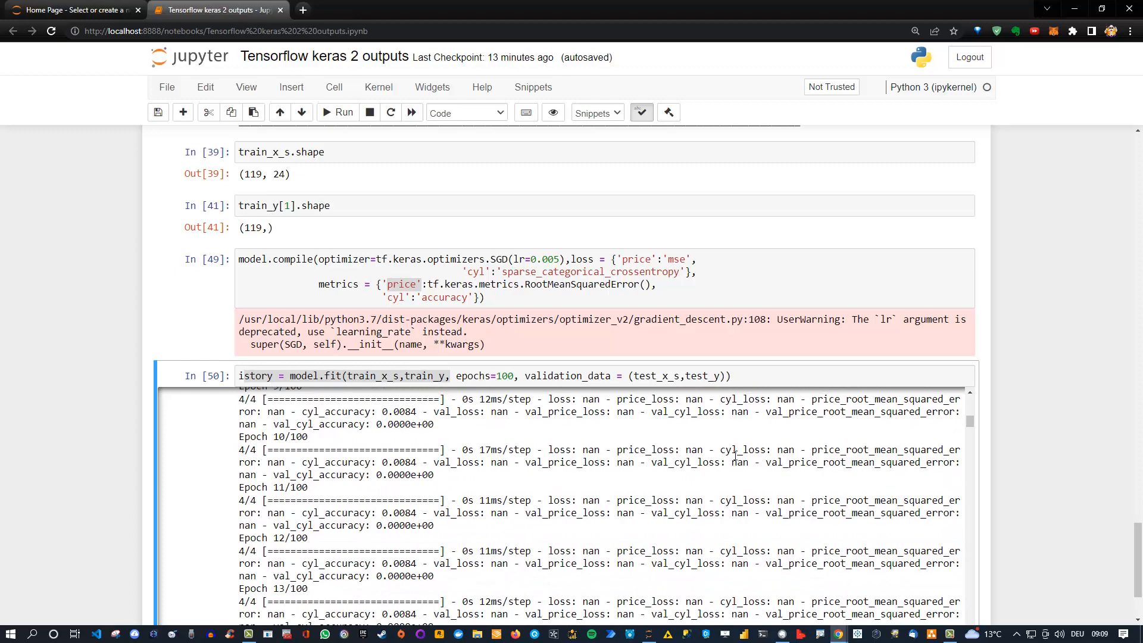
pyautogui.scroll(-3)
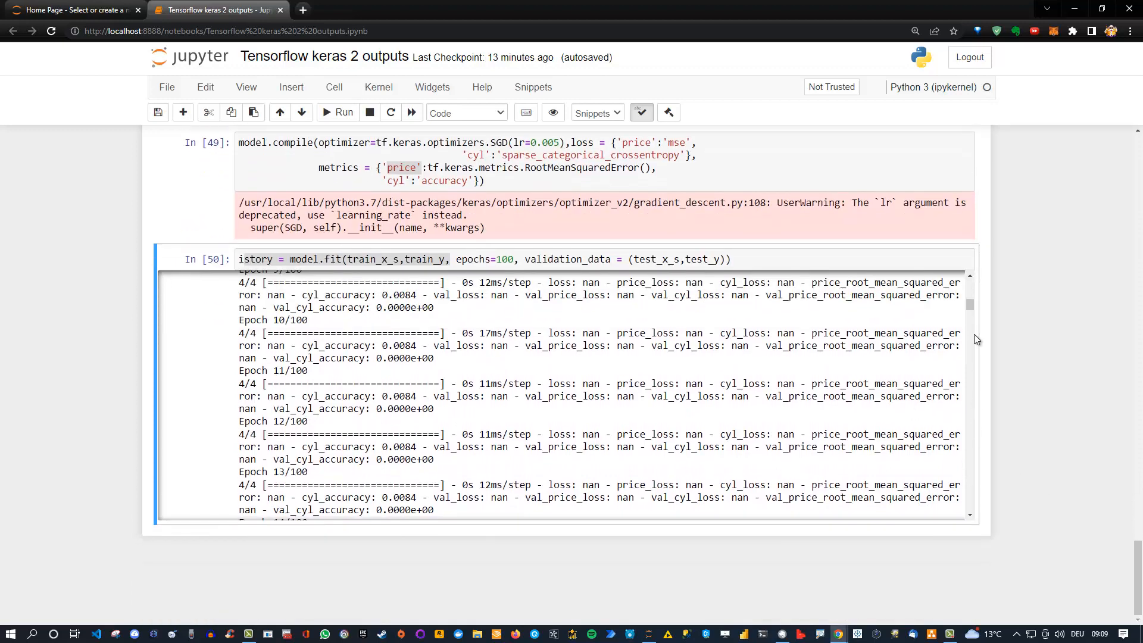
pyautogui.scroll(-3)
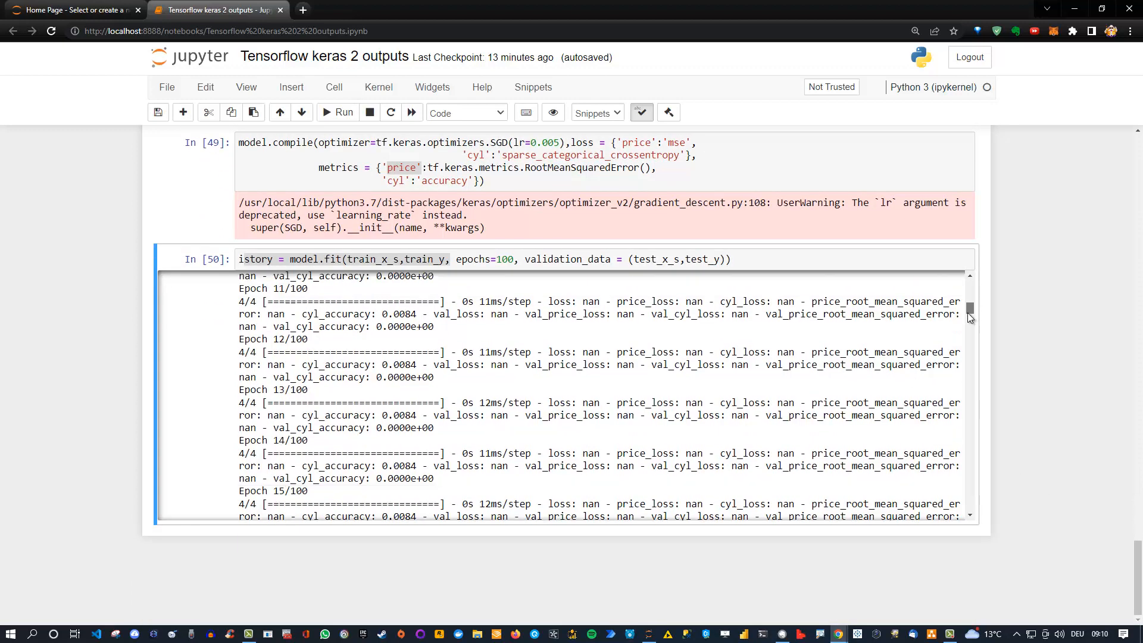
pyautogui.scroll(3)
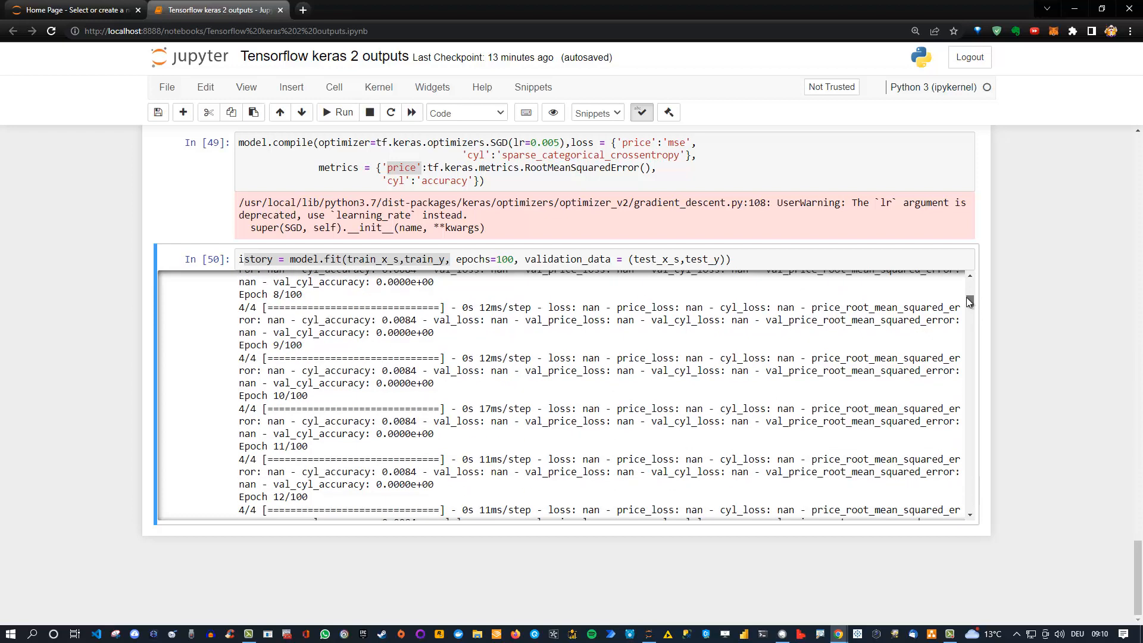
pyautogui.scroll(3)
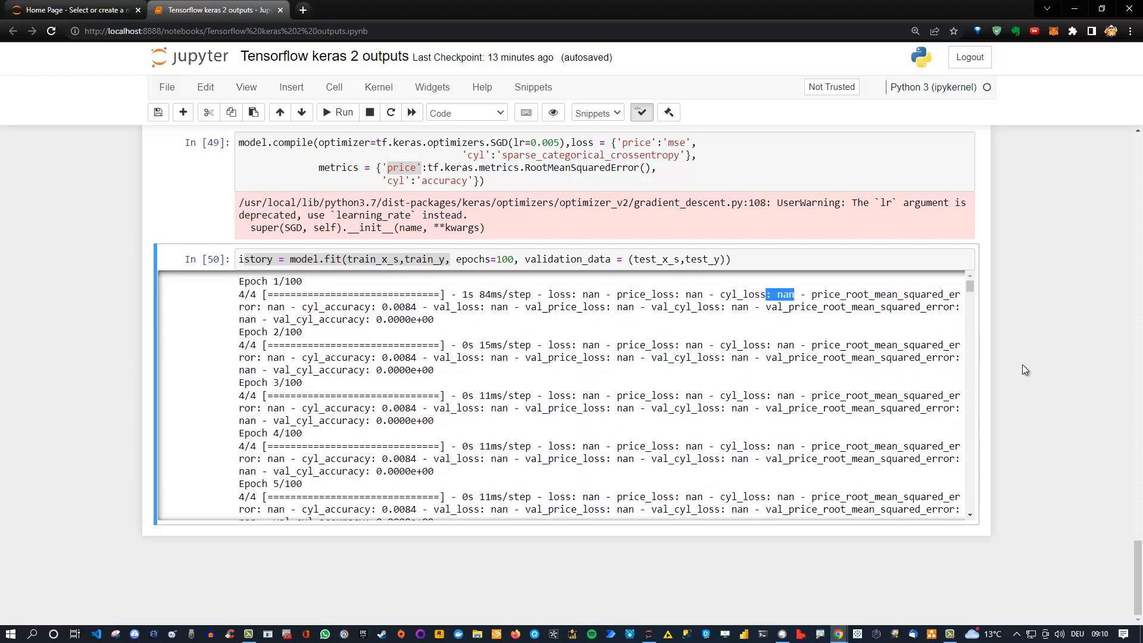
pyautogui.scroll(3)
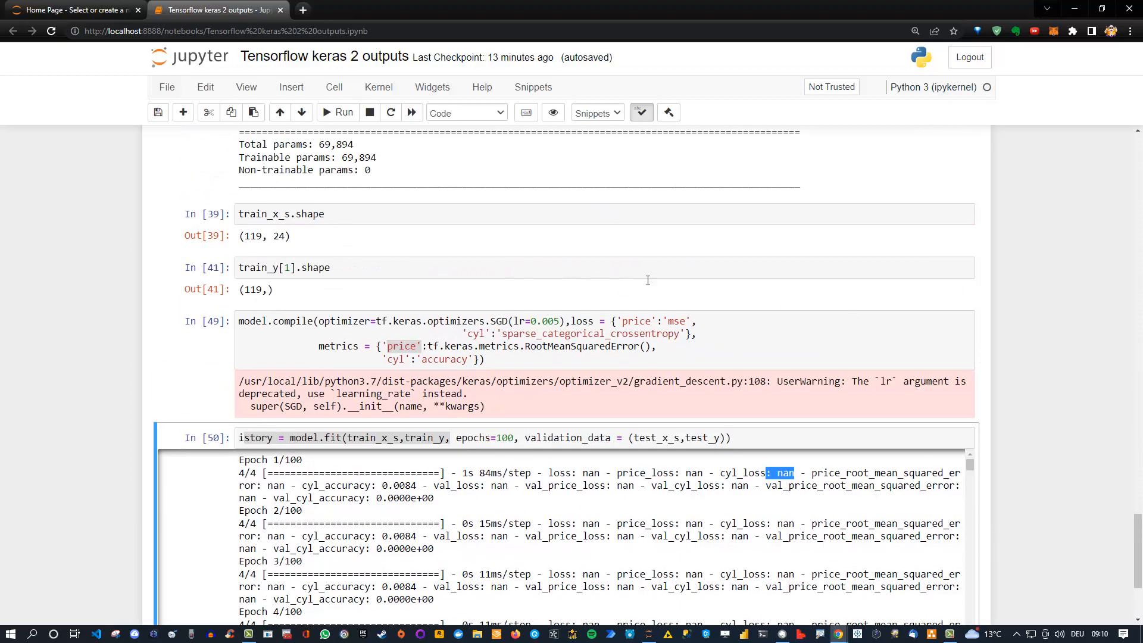
pyautogui.moveTo(734, 304)
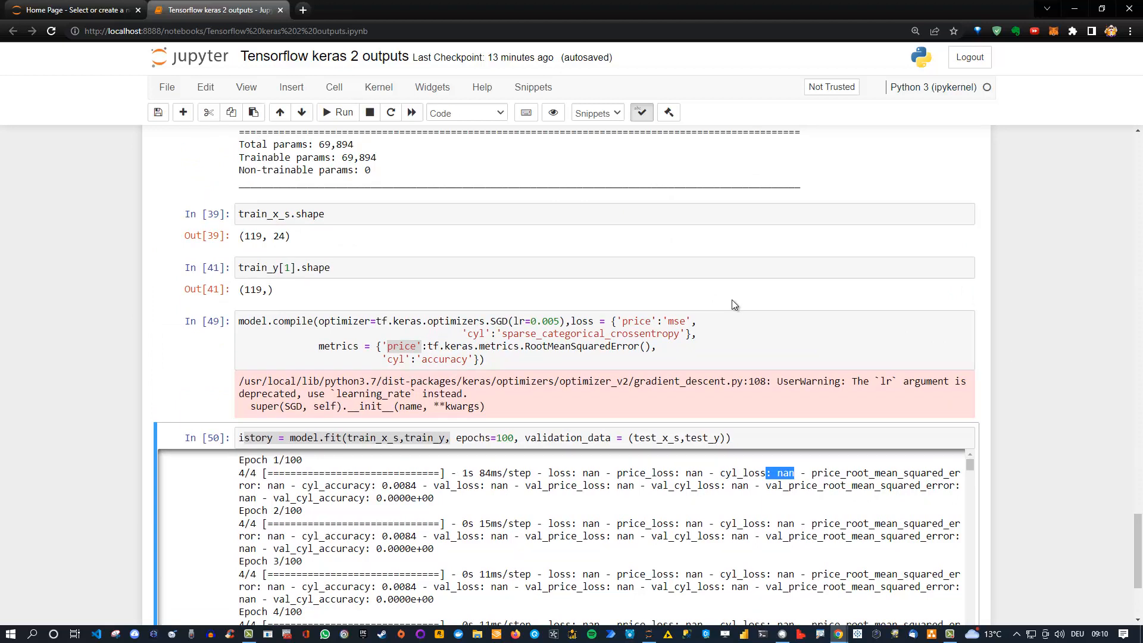
pyautogui.moveTo(700, 303)
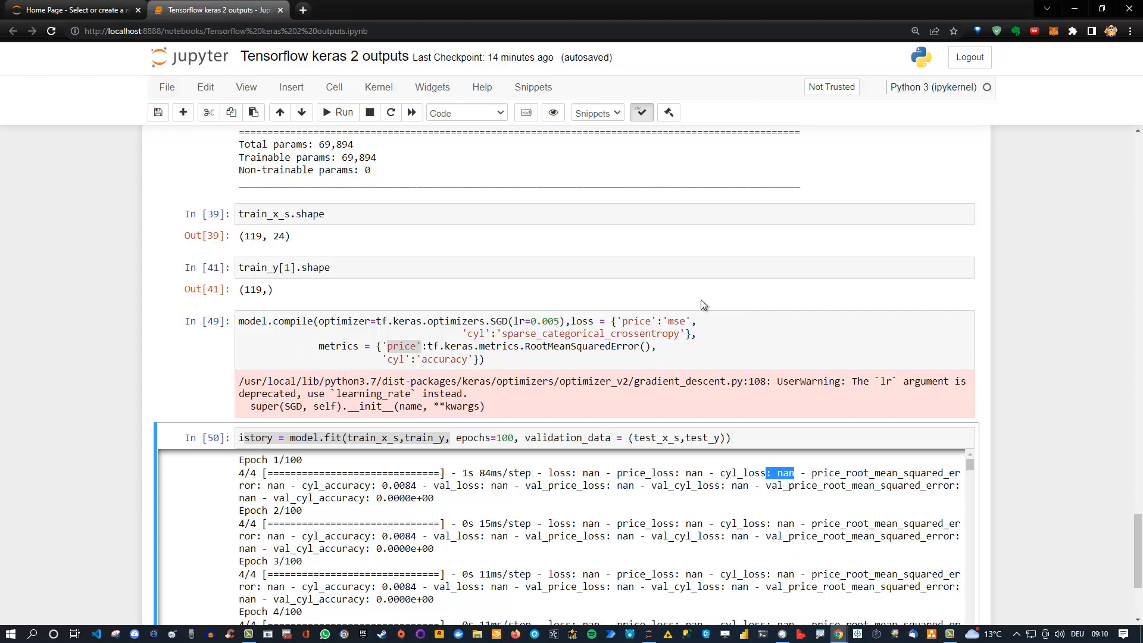
pyautogui.moveTo(751, 468)
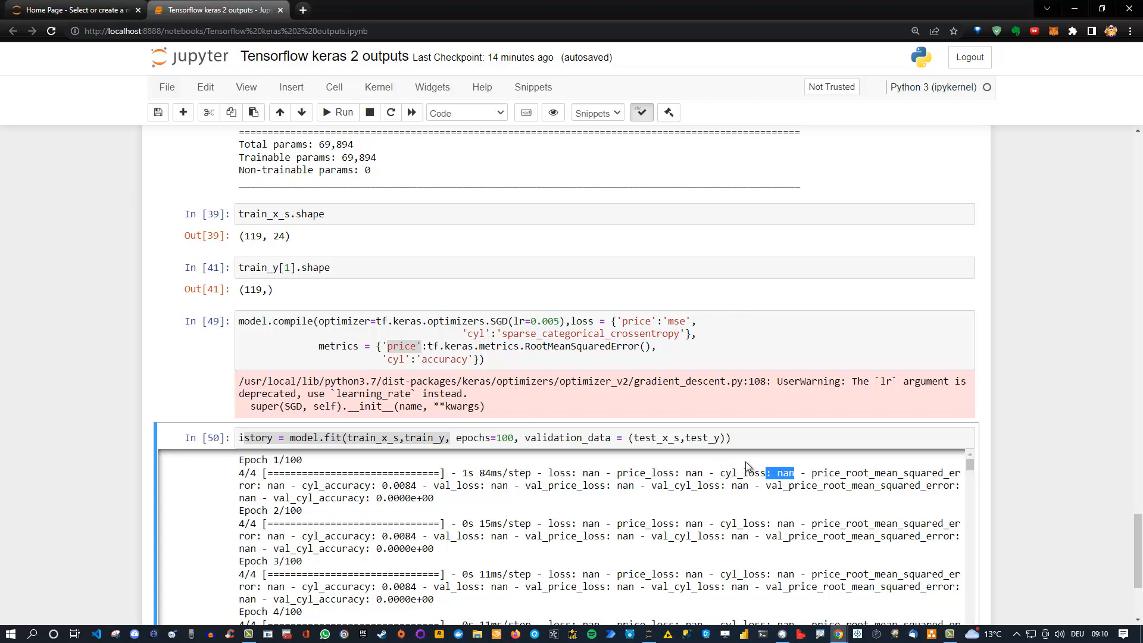
pyautogui.moveTo(745, 463)
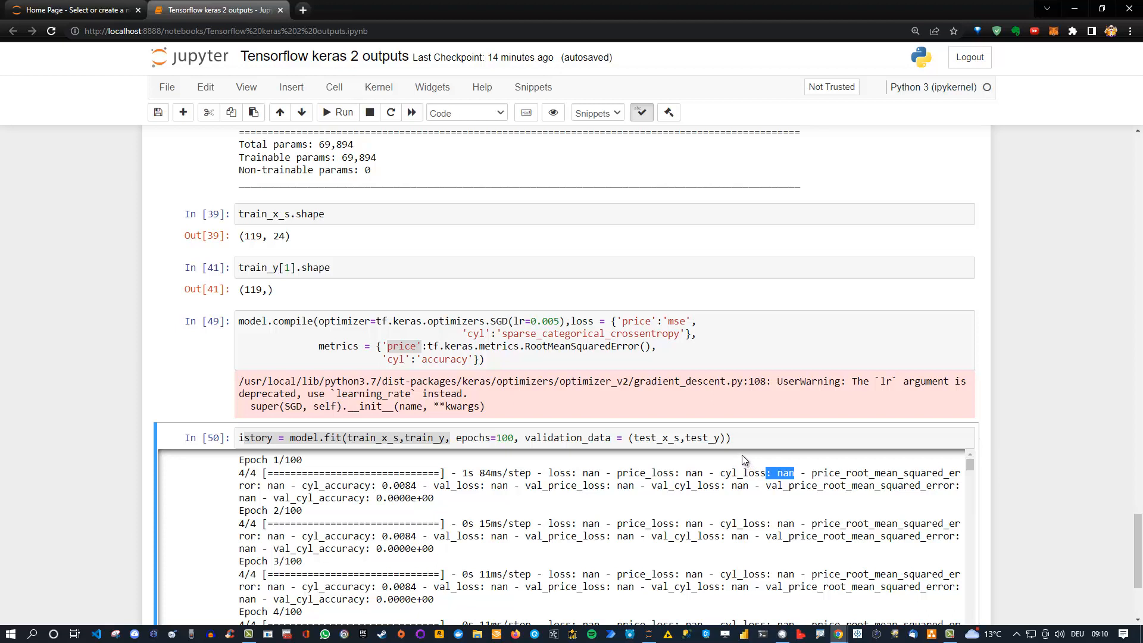
pyautogui.moveTo(1022, 455)
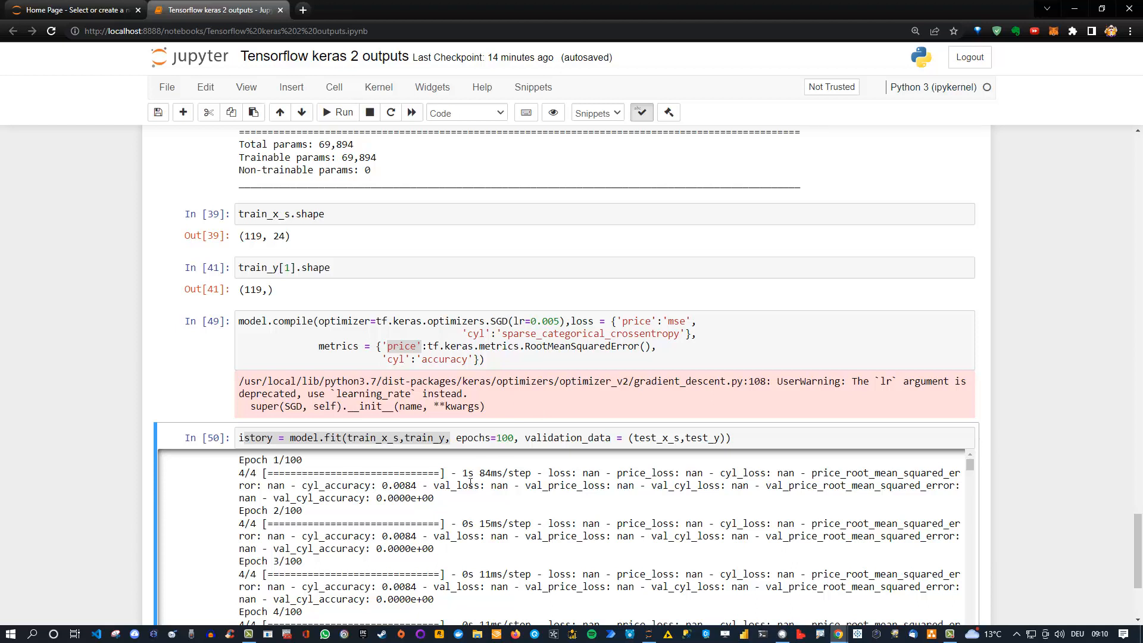
pyautogui.moveTo(731, 530)
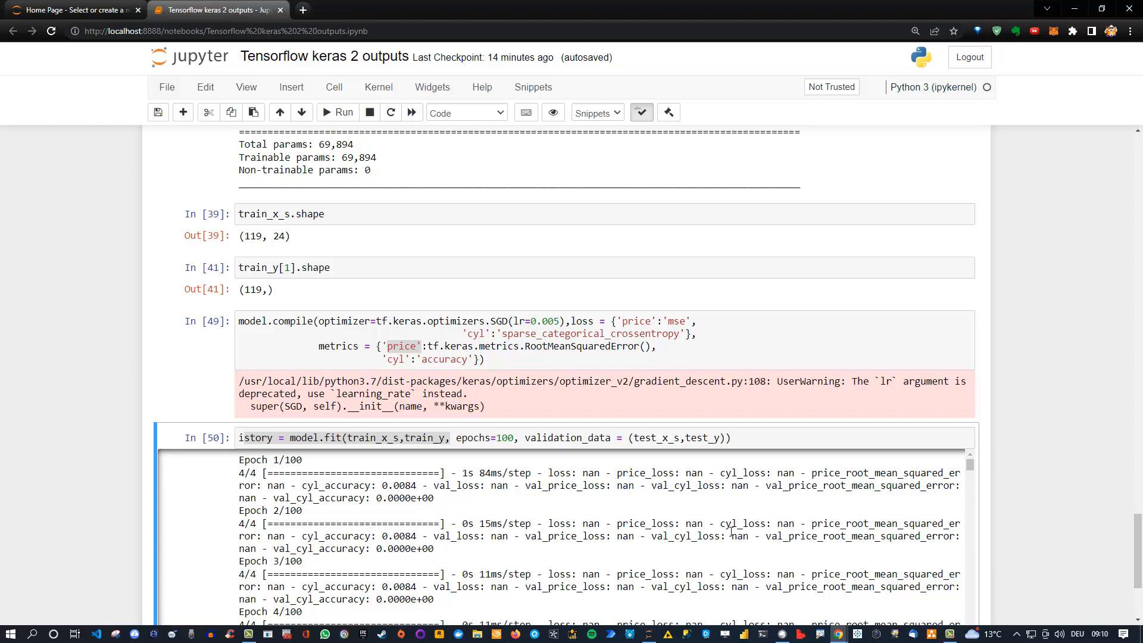
pyautogui.moveTo(804, 529)
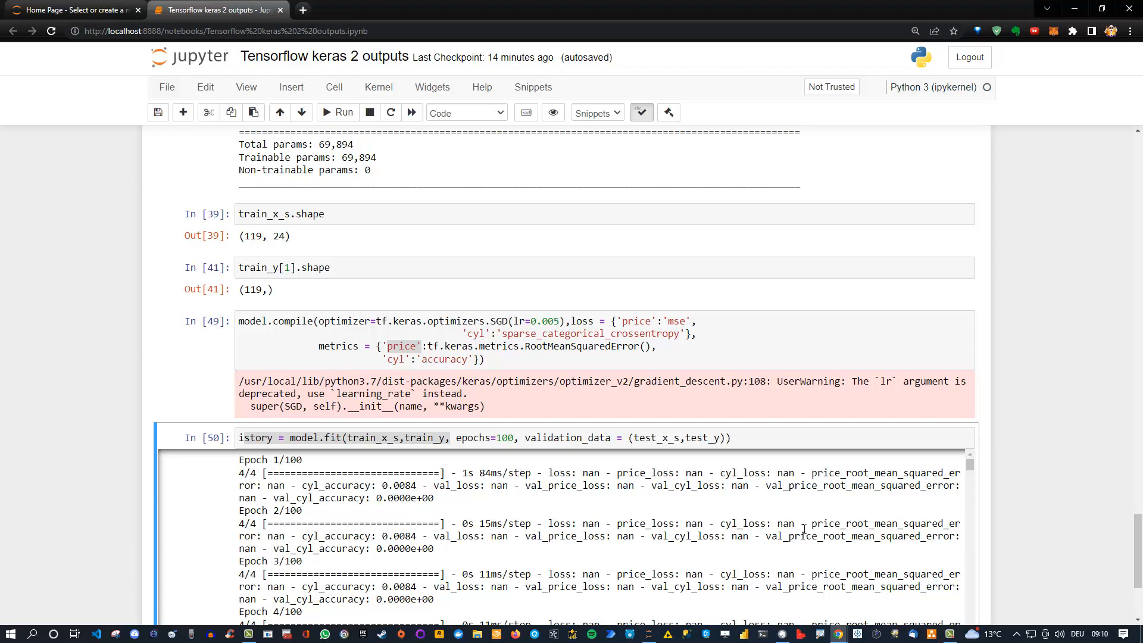
pyautogui.scroll(-3)
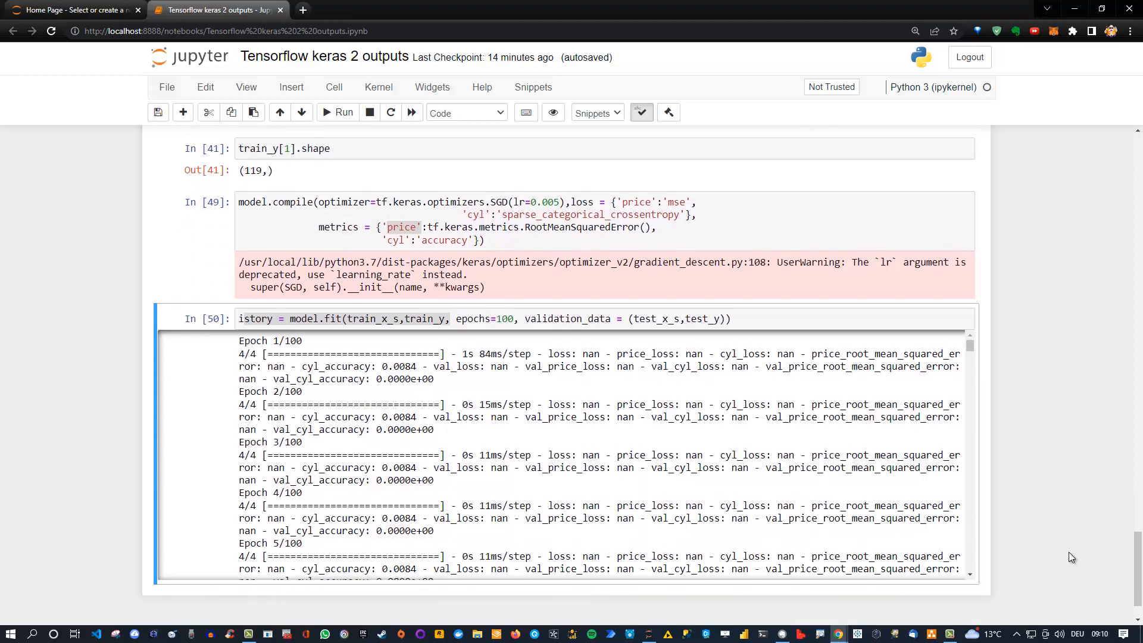